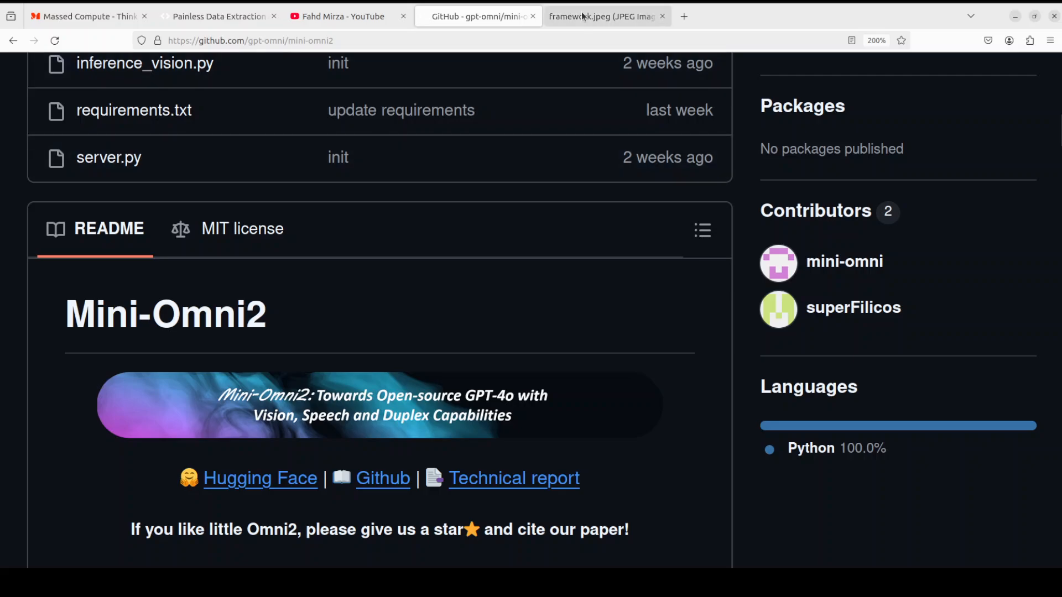
Step: View the Mini-Omni2 framework diagram, return to the repository, then switch to the Massed Compute homepage
{"action": "left_click", "coordinate": [601, 16]}
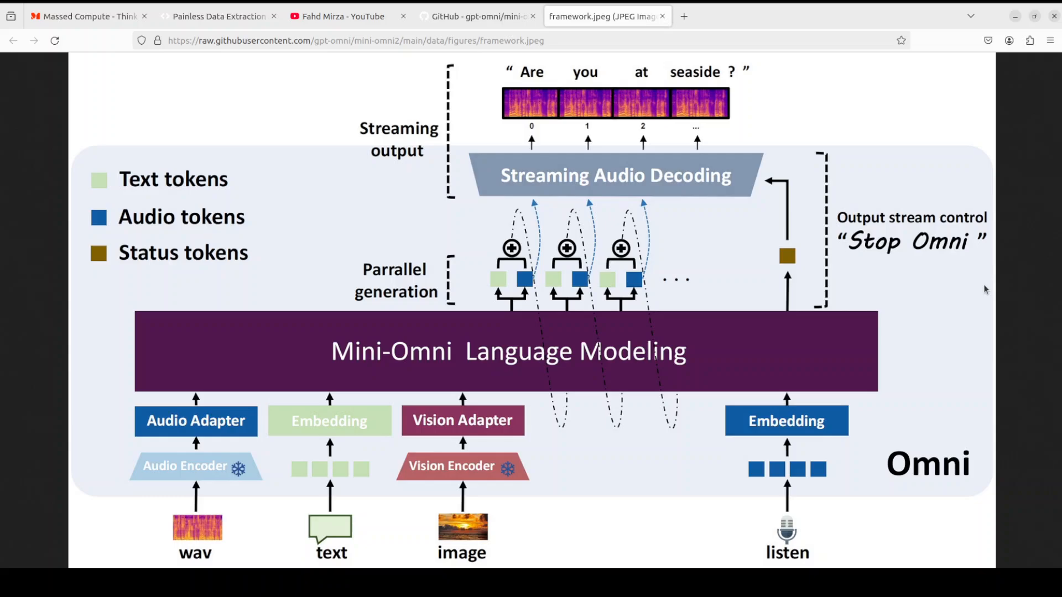
{"action": "mouse_move", "coordinate": [1028, 278]}
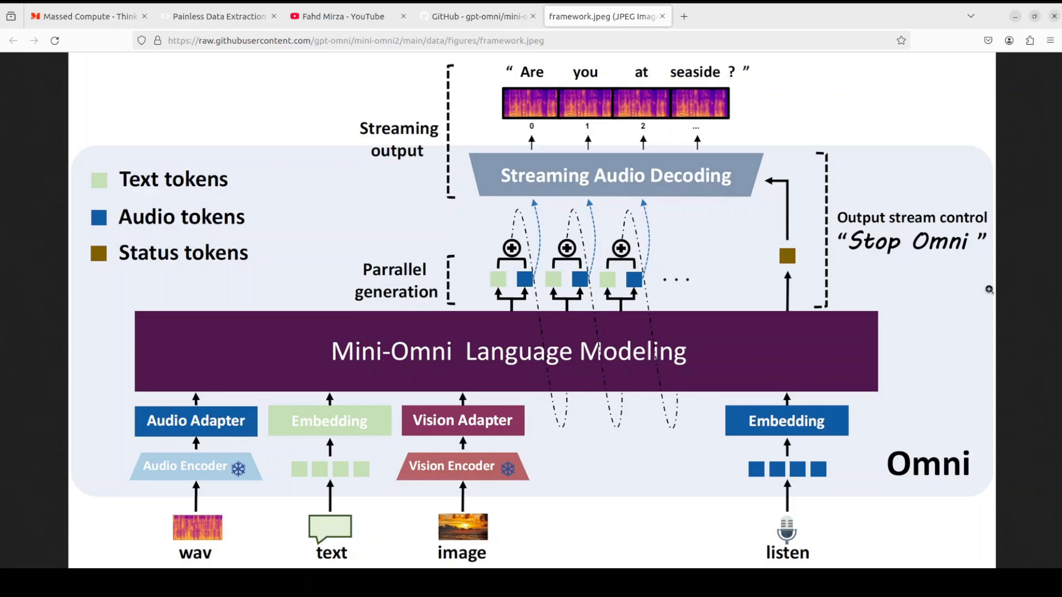
{"action": "mouse_move", "coordinate": [521, 356]}
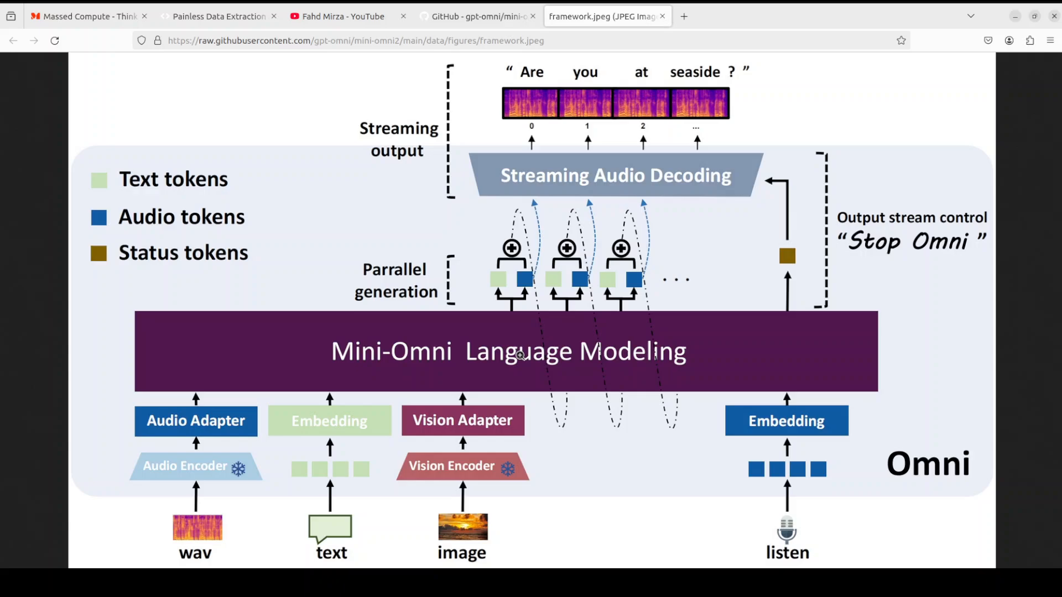
{"action": "mouse_move", "coordinate": [705, 363]}
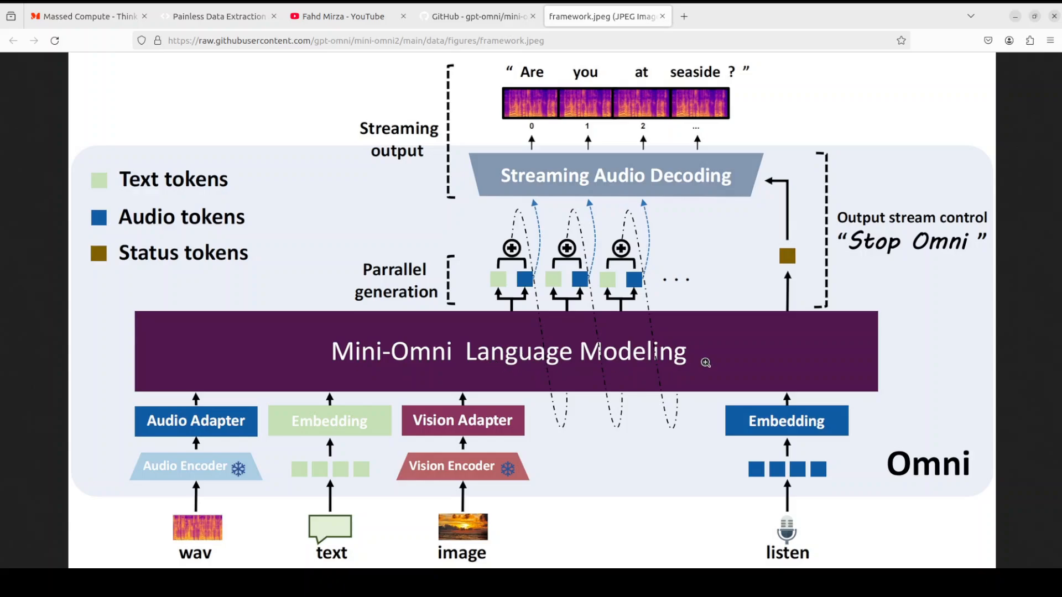
{"action": "mouse_move", "coordinate": [711, 362]}
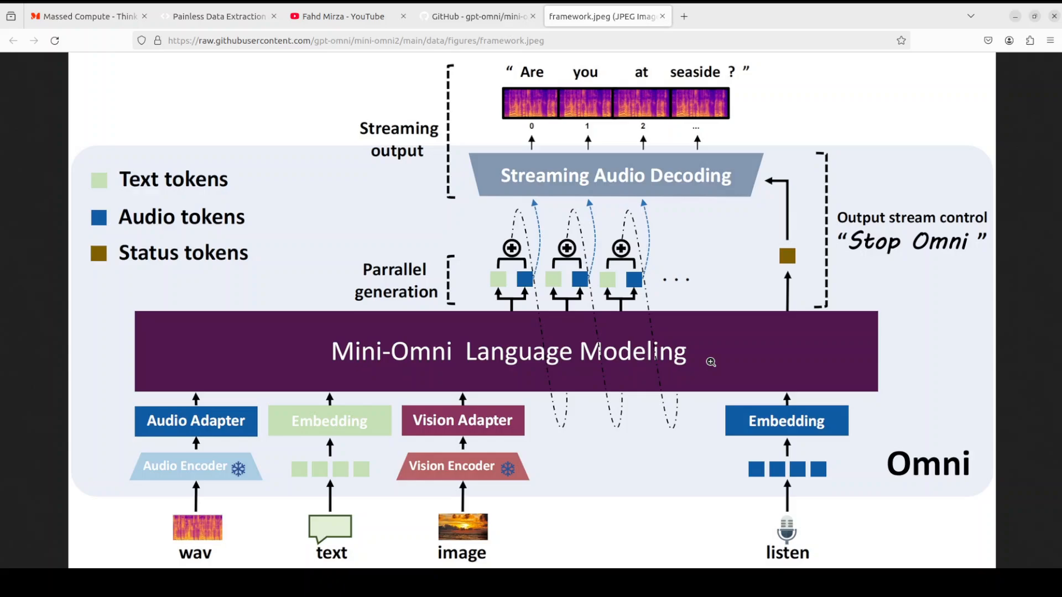
{"action": "mouse_move", "coordinate": [712, 360]}
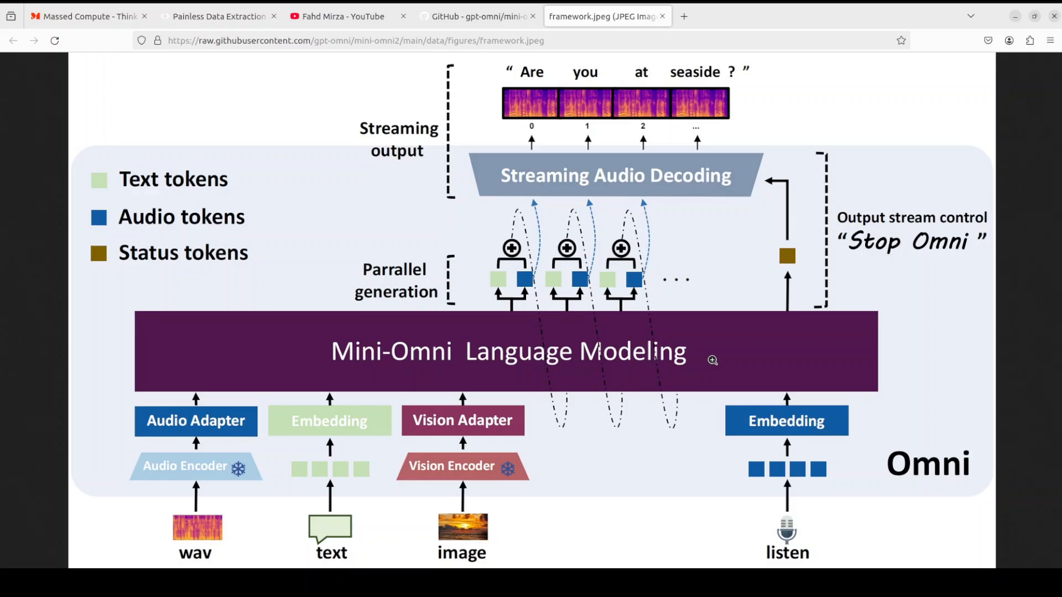
{"action": "mouse_move", "coordinate": [714, 356]}
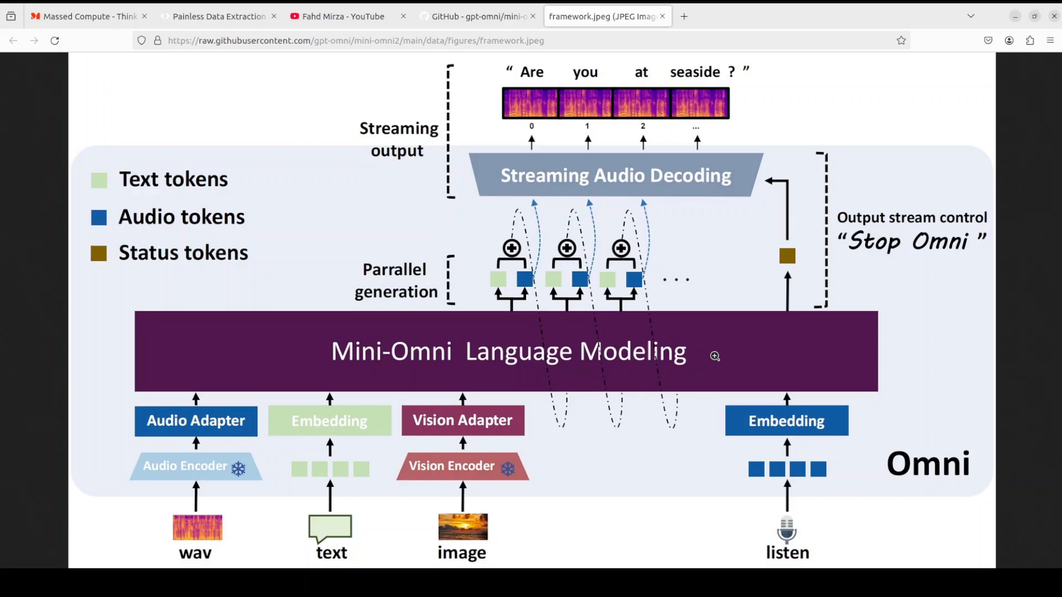
{"action": "mouse_move", "coordinate": [722, 352]}
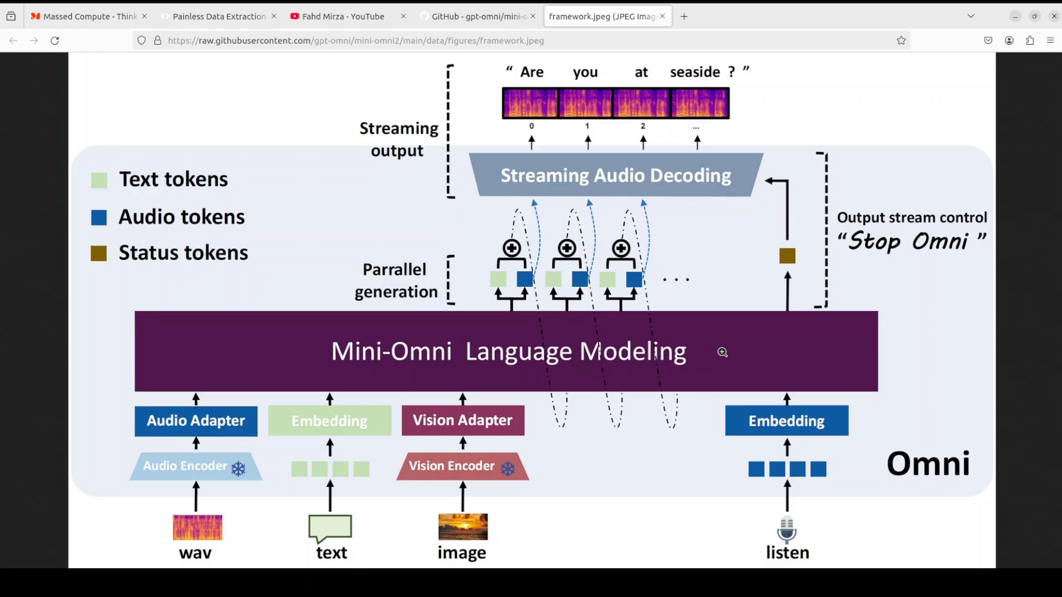
{"action": "mouse_move", "coordinate": [696, 239]}
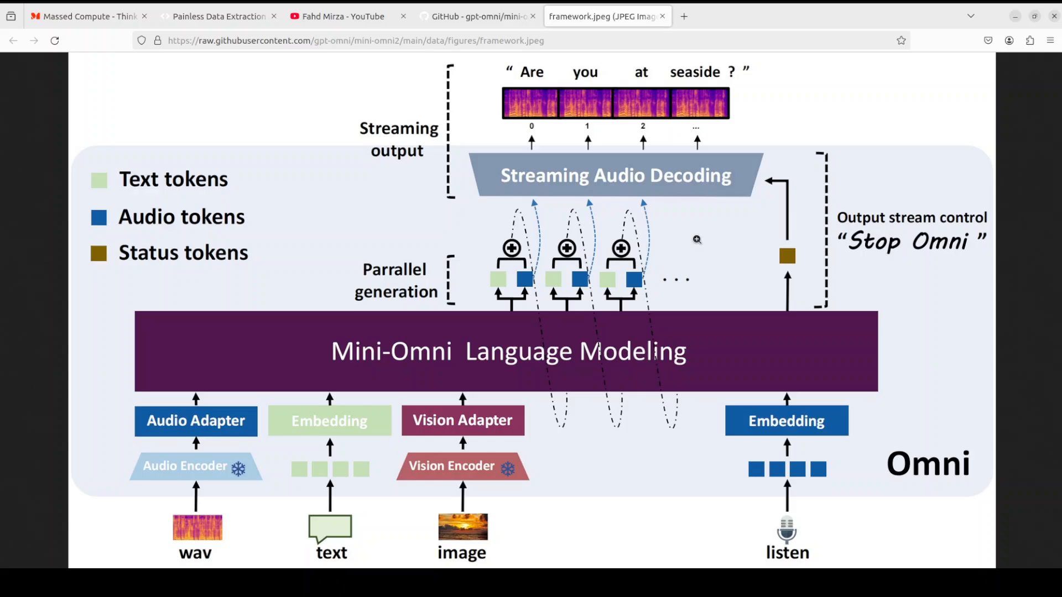
{"action": "mouse_move", "coordinate": [1021, 342]}
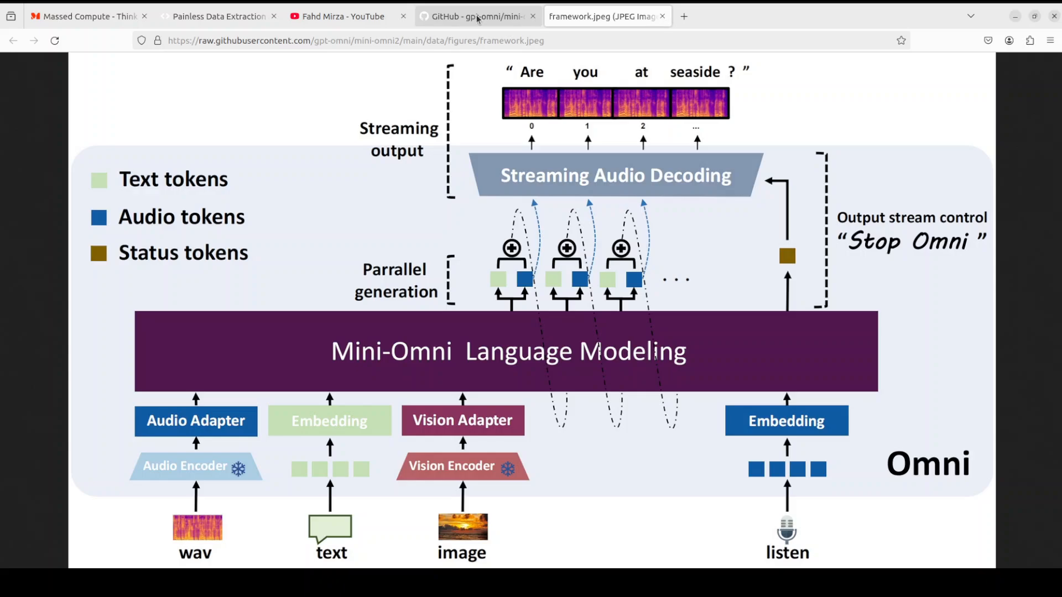
{"action": "left_click", "coordinate": [475, 16]}
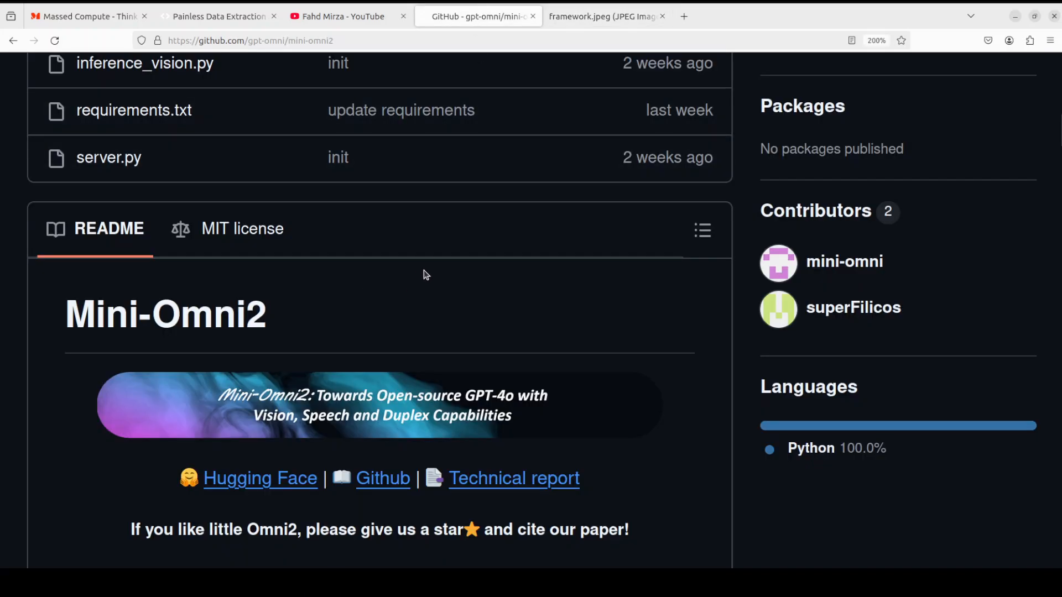
{"action": "mouse_move", "coordinate": [359, 176]}
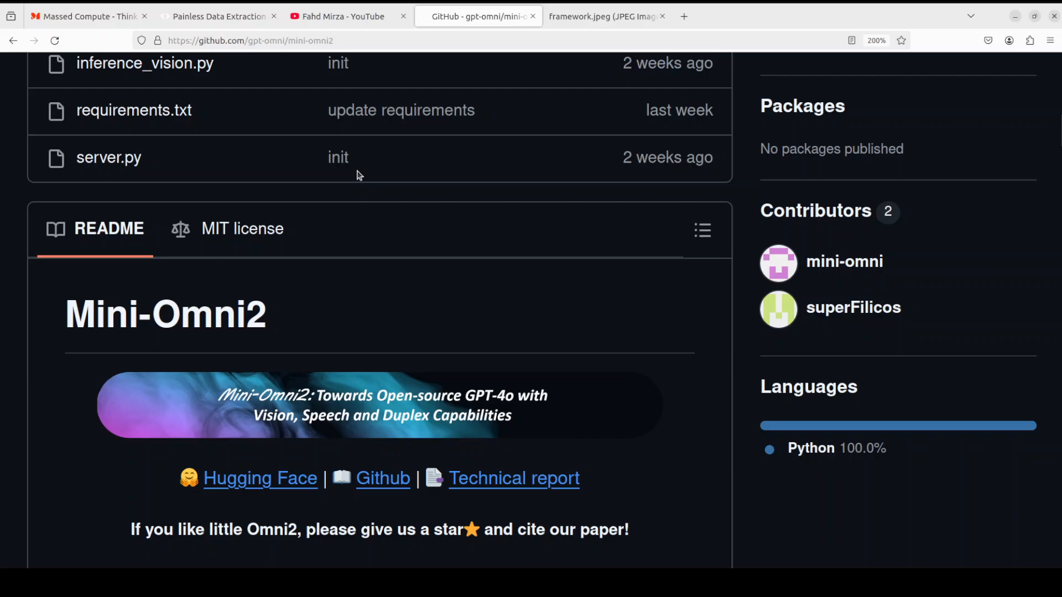
{"action": "left_click", "coordinate": [88, 16]}
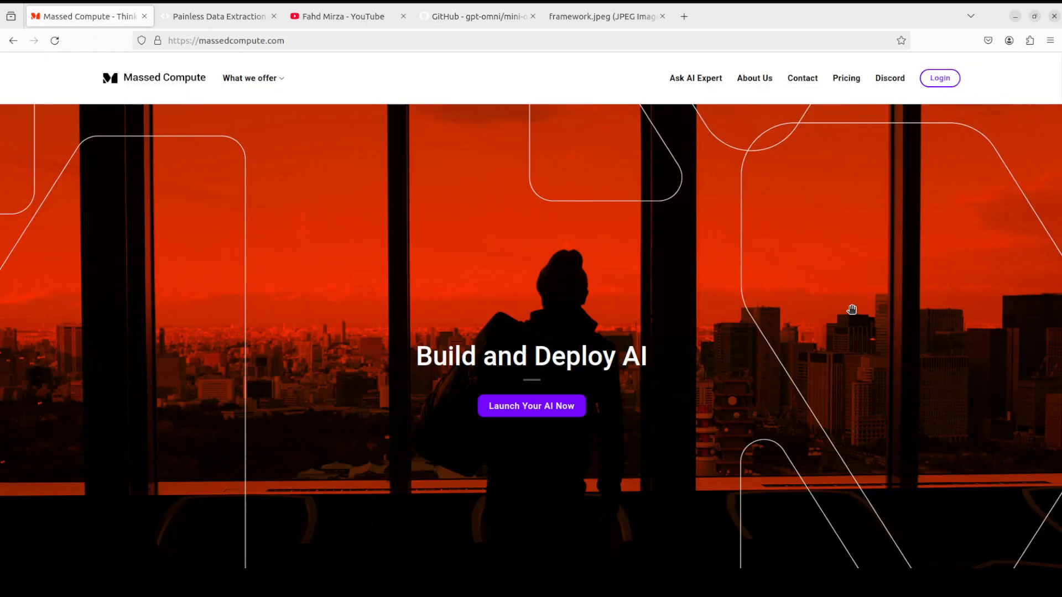
{"action": "mouse_move", "coordinate": [834, 302]}
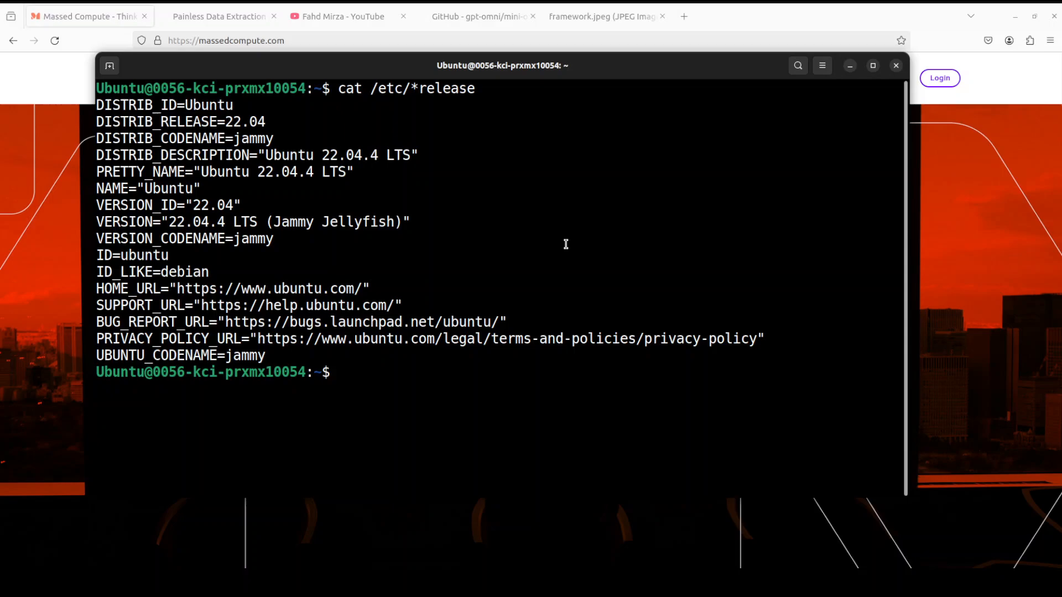
Step: Run nvidia-smi to confirm one RTX A6000 with 49140MiB memory and CUDA 12.4
{"action": "type", "text": "nvidia-smi"}
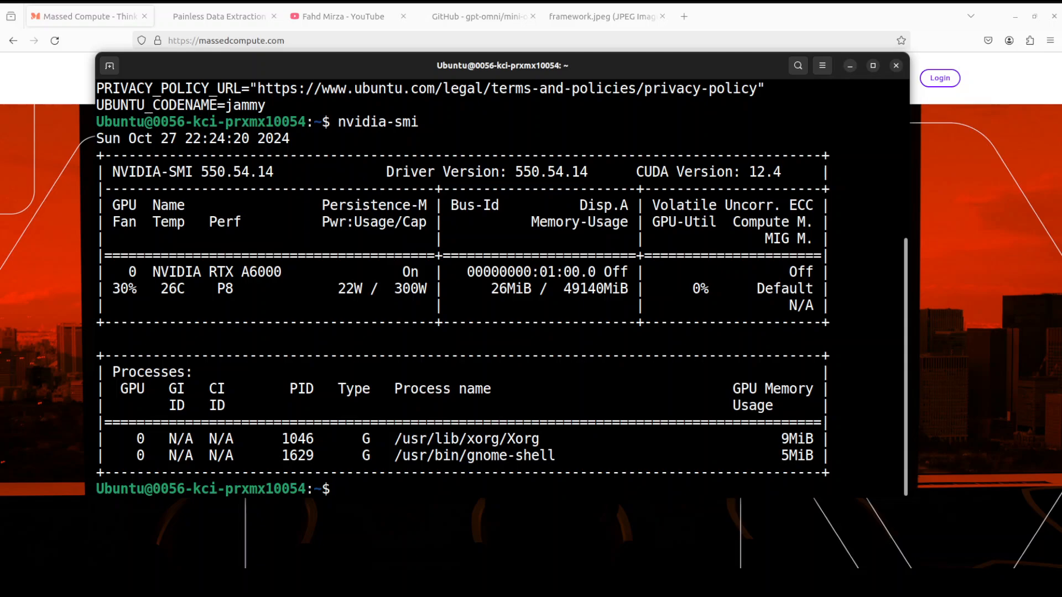
{"action": "type", "text": "cl"}
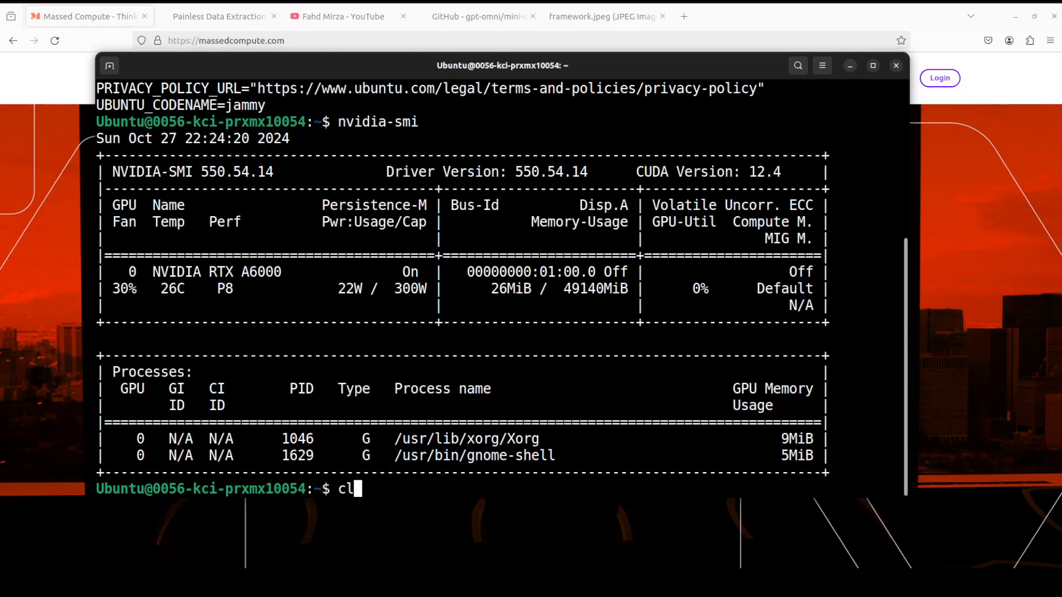
Step: Create and activate the conda environment 'omni', then paste the mini-omni2 git clone command
{"action": "right_click", "coordinate": [491, 212]}
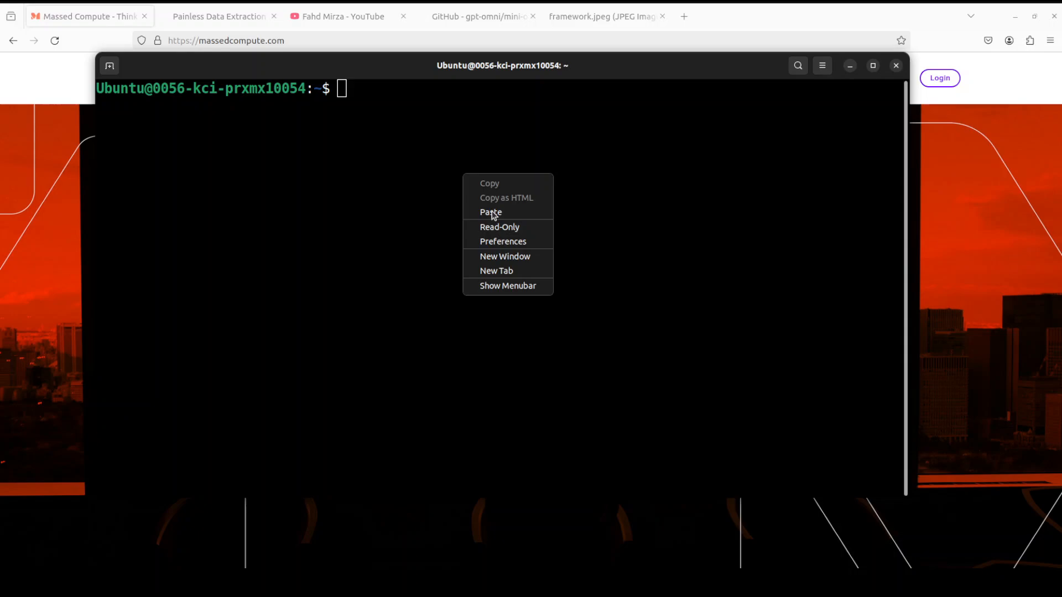
{"action": "left_click", "coordinate": [490, 213]}
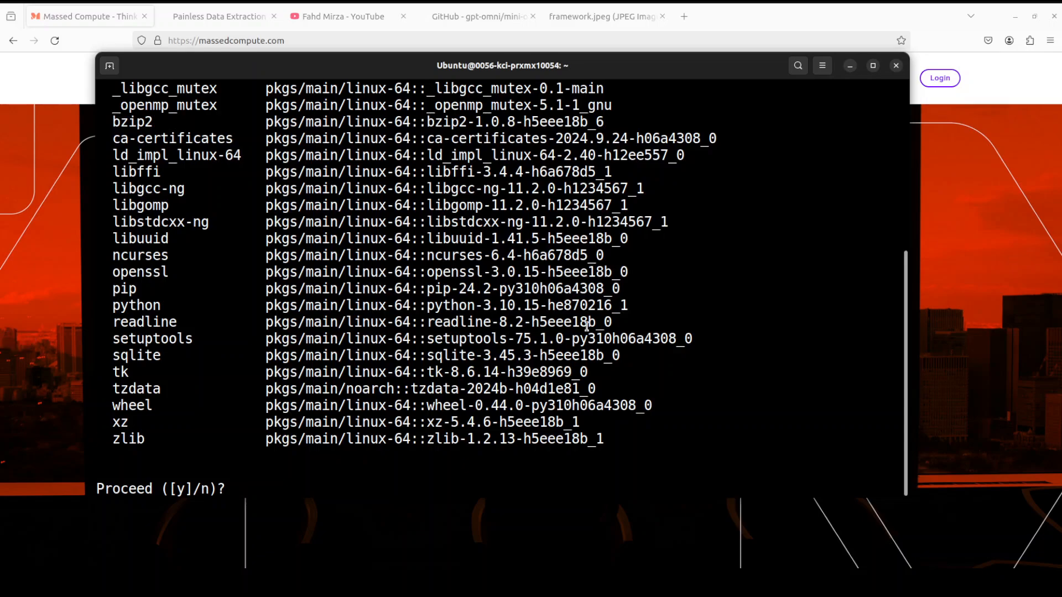
{"action": "type", "text": "y"}
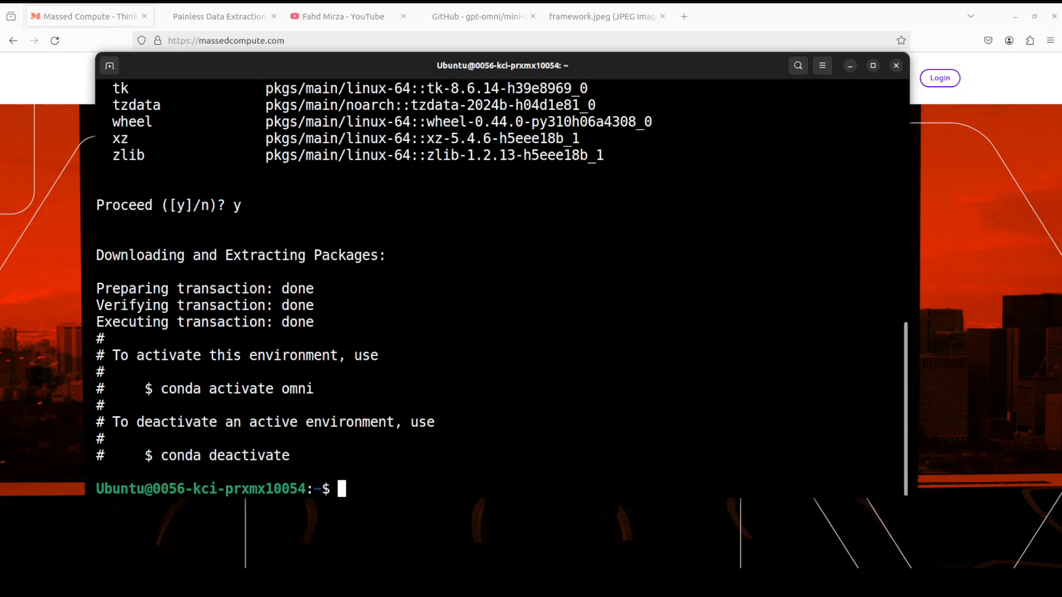
{"action": "type", "text": "conda activate omni"}
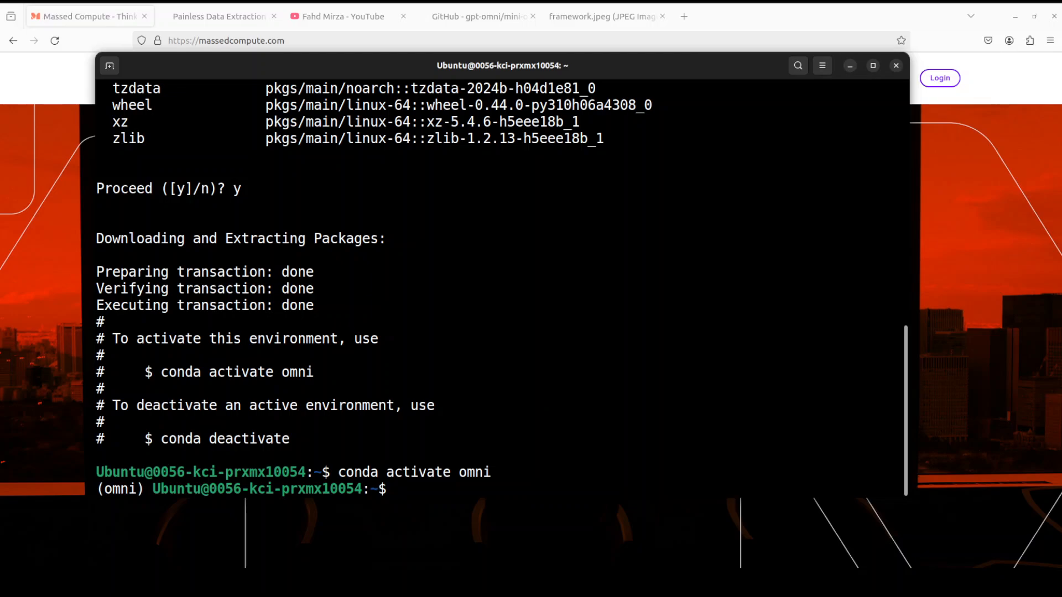
{"action": "right_click", "coordinate": [558, 296]}
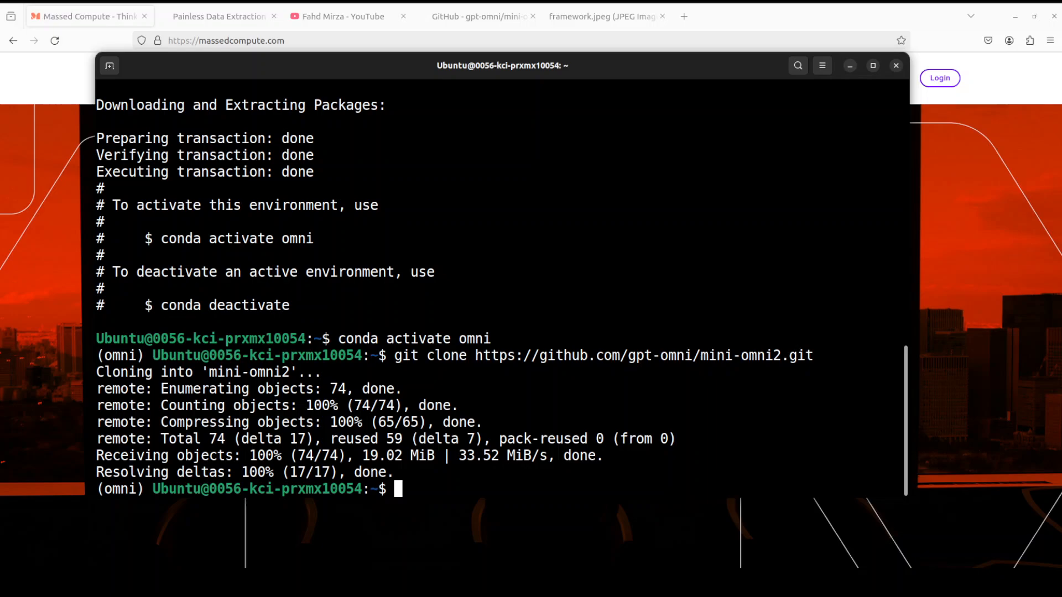
Step: Enter the mini-omni2 folder, install its Python requirements, and clear the screen
{"action": "type", "text": "cd m"}
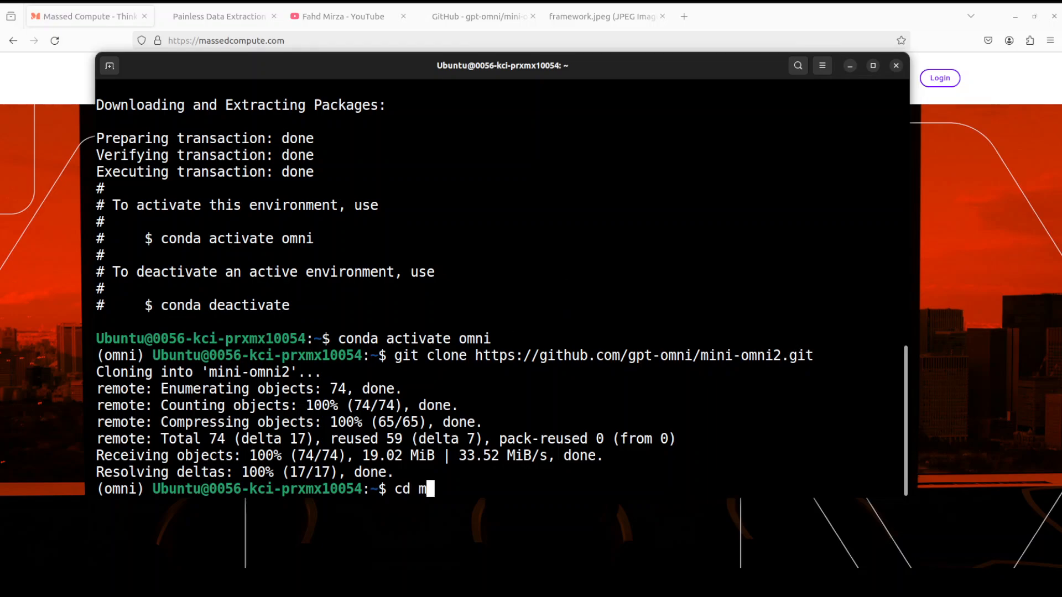
{"action": "type", "text": "ini-om"}
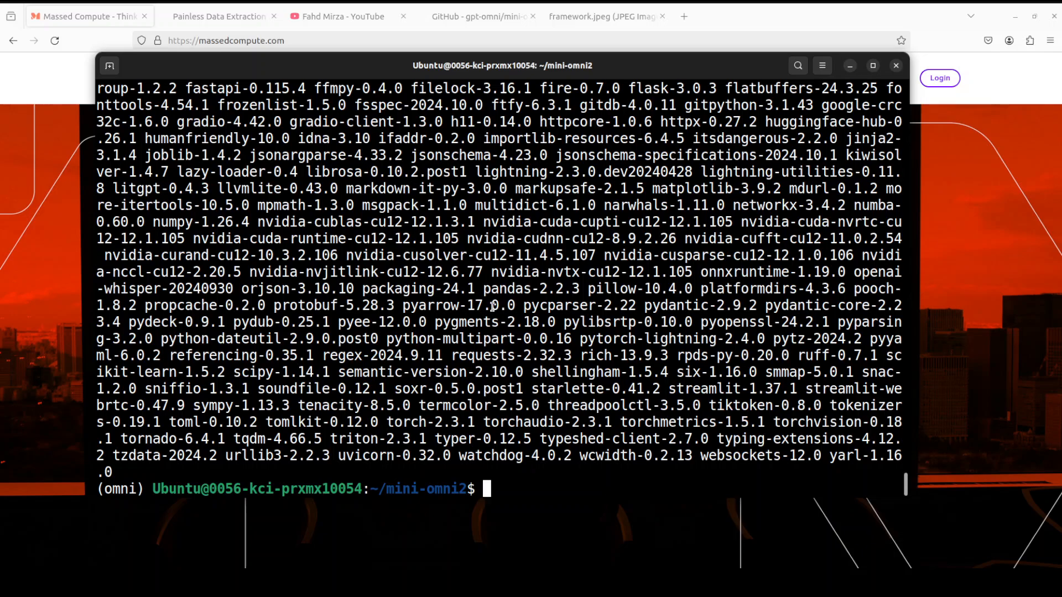
{"action": "type", "text": "c"}
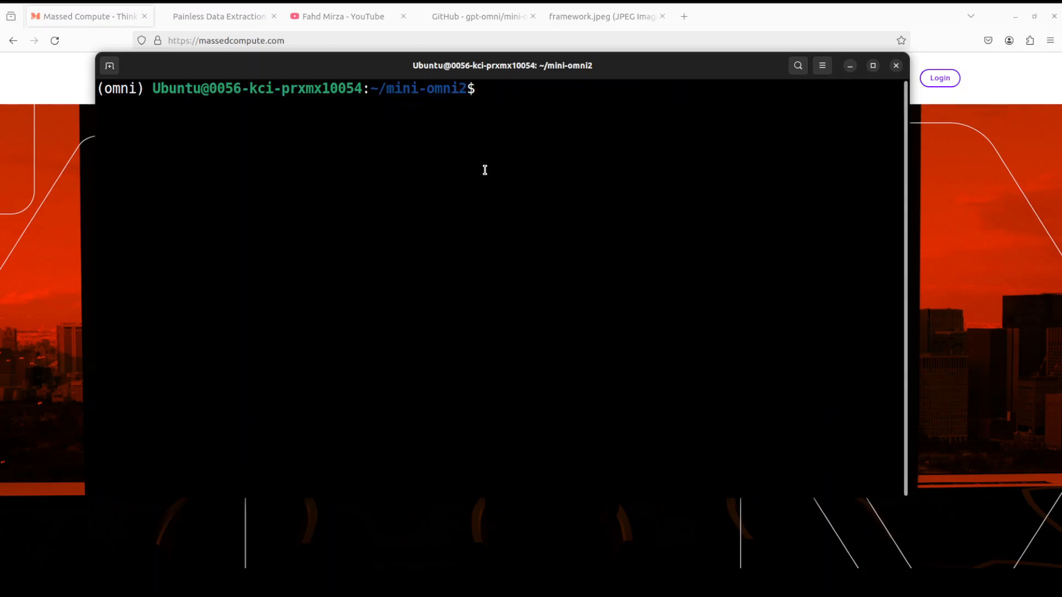
Step: Run sudo apt-get install ffmpeg, which reports ffmpeg is already the newest version
{"action": "type", "text": "sudo apt-get install ffmpeg"}
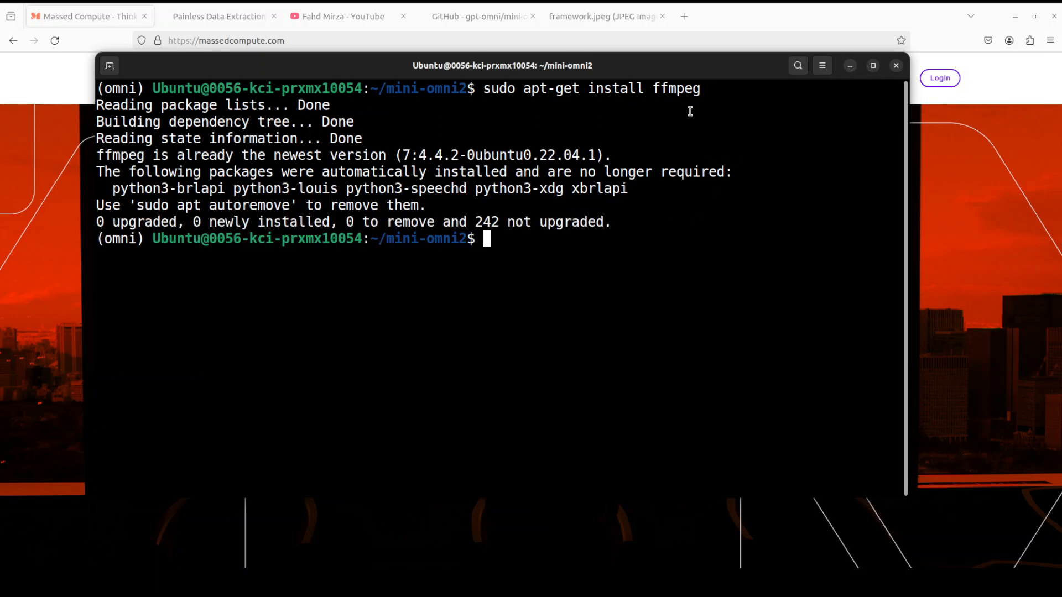
{"action": "mouse_move", "coordinate": [415, 221]}
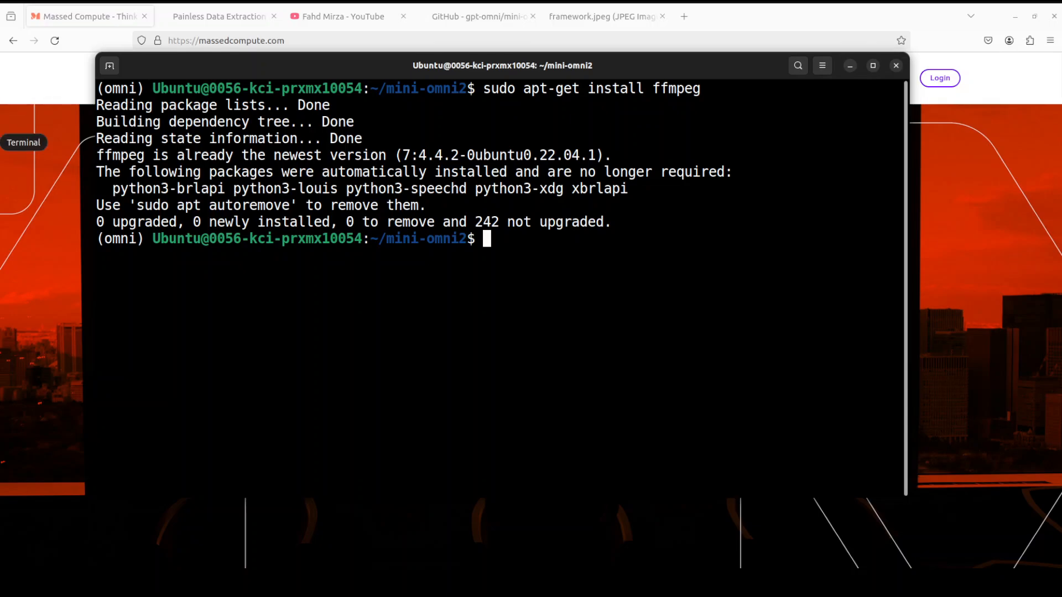
{"action": "mouse_move", "coordinate": [504, 303]}
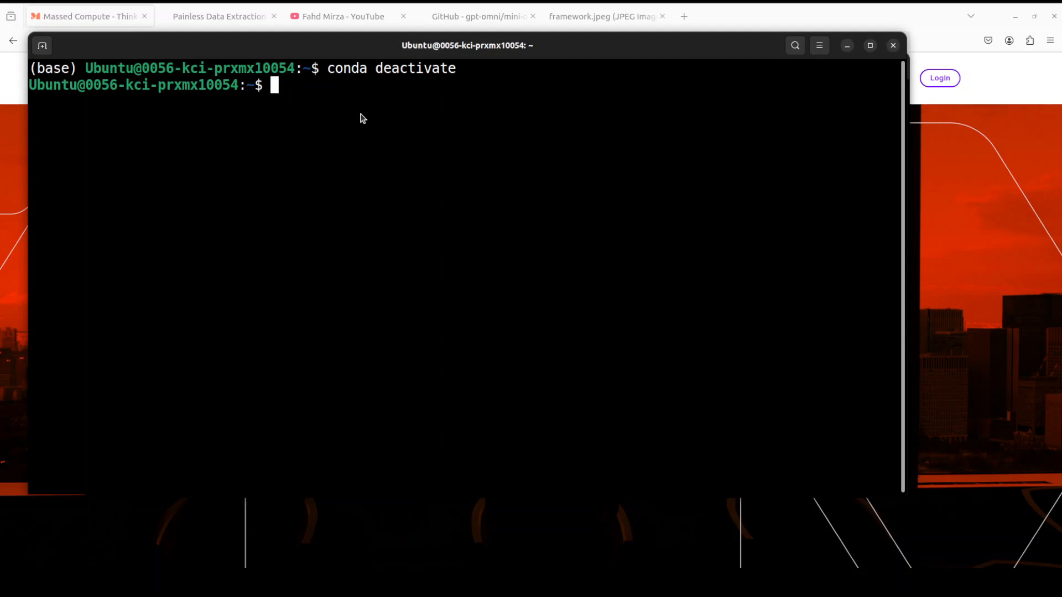
Step: In the second window, activate omni and start server.py on 0.0.0.0 port 60808
{"action": "type", "text": "conda activate omni"}
{"action": "type", "text": "cd mini-omni2"}
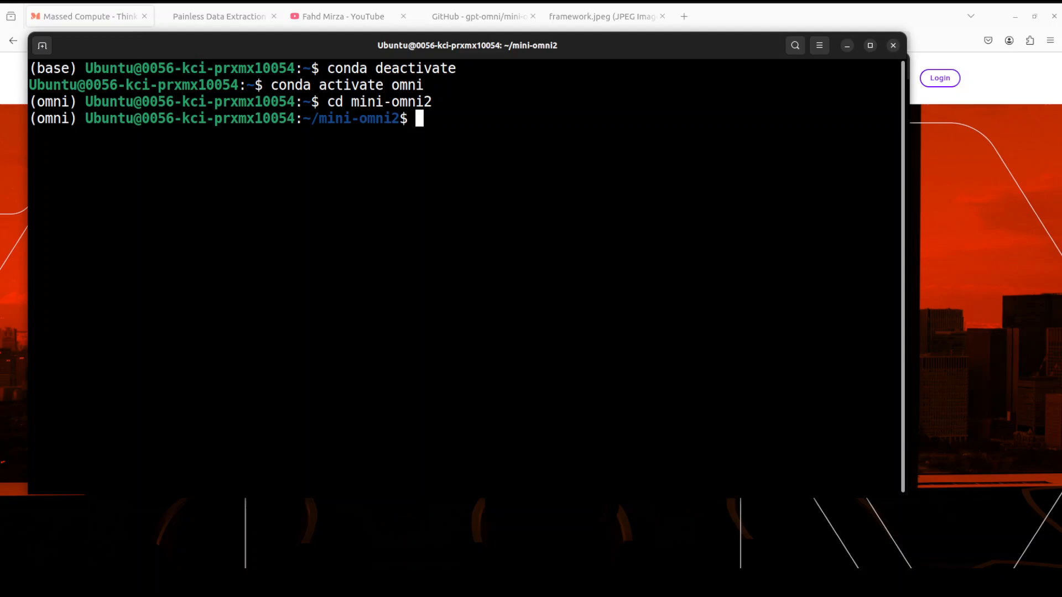
{"action": "type", "text": "python3 server.py --ip '0.0.0.0' --port 60808"}
{"action": "type", "text": "sudo apt-get install ffmpeg"}
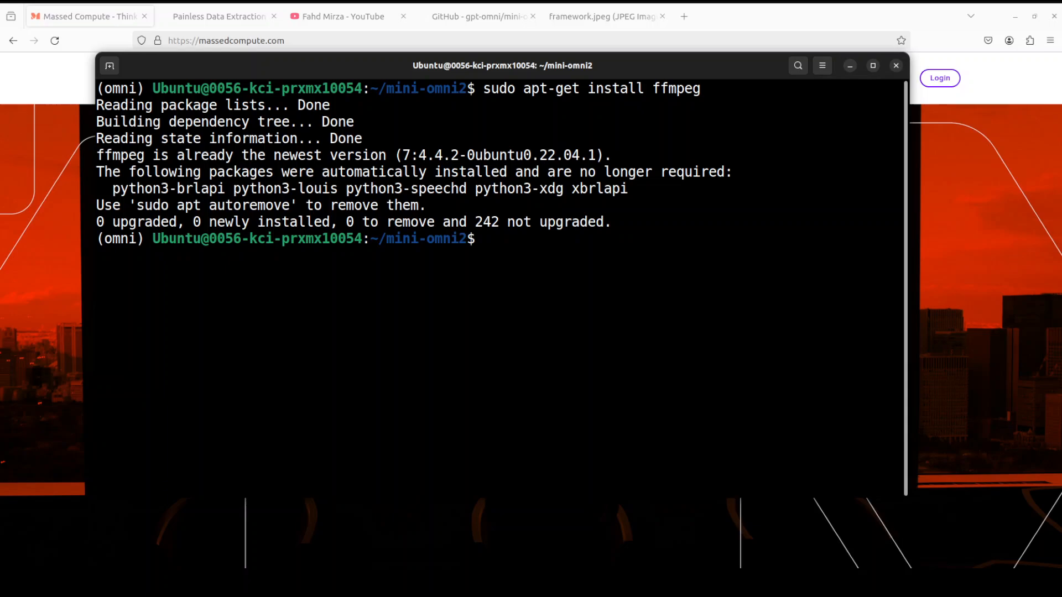
{"action": "right_click", "coordinate": [428, 269]}
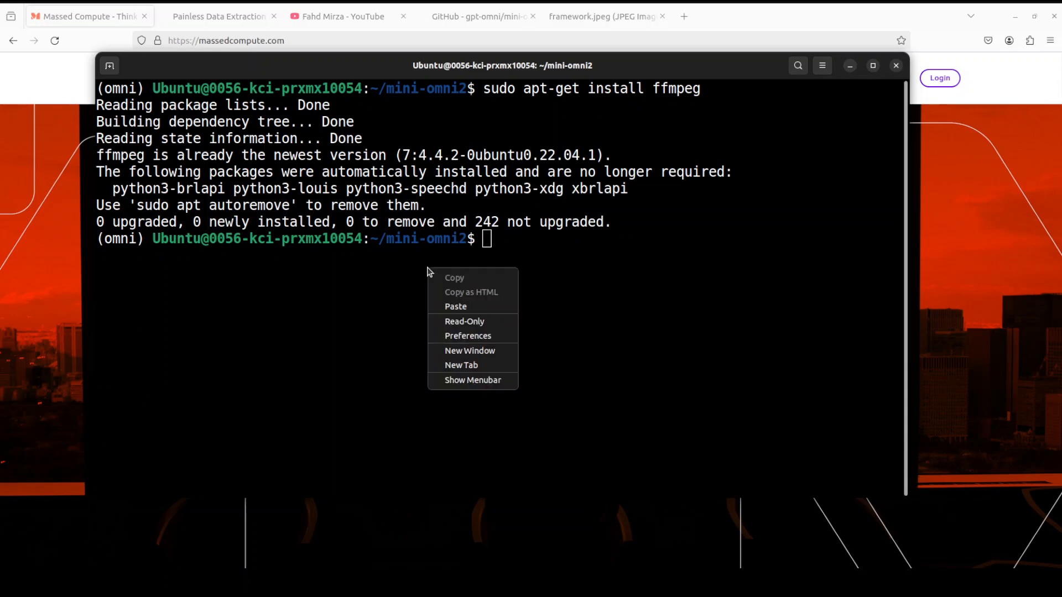
Step: Paste the pip install PyAudio 0.2.14 command into the first terminal
{"action": "left_click", "coordinate": [455, 306]}
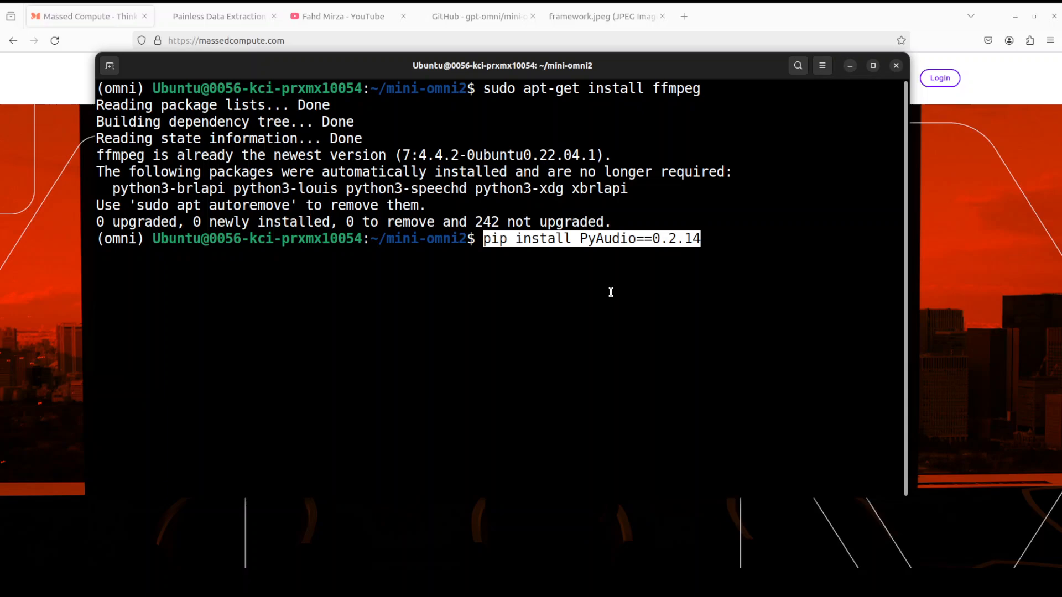
{"action": "mouse_move", "coordinate": [744, 307]}
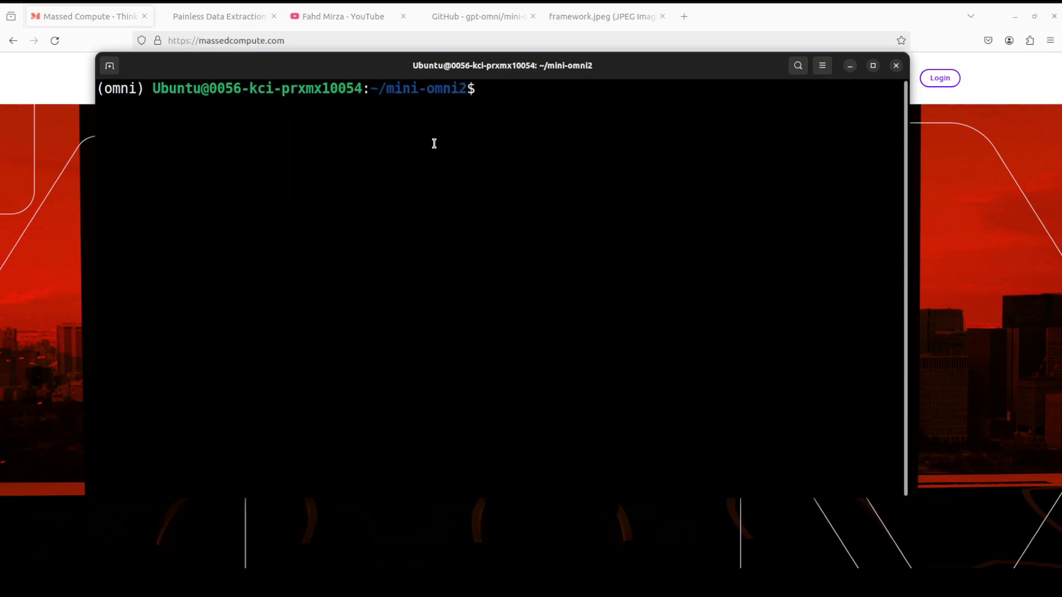
{"action": "type", "text": "API_URL=http://0.0.0.0:60808/chat streamlit run webui/omni_streamlit.py"}
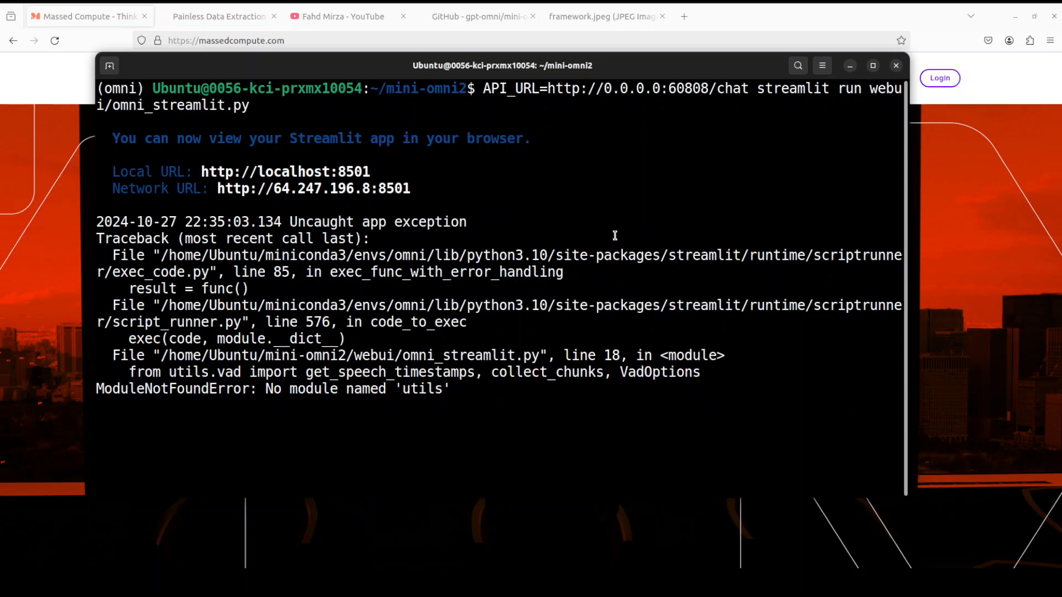
{"action": "key", "text": "ctrl+c"}
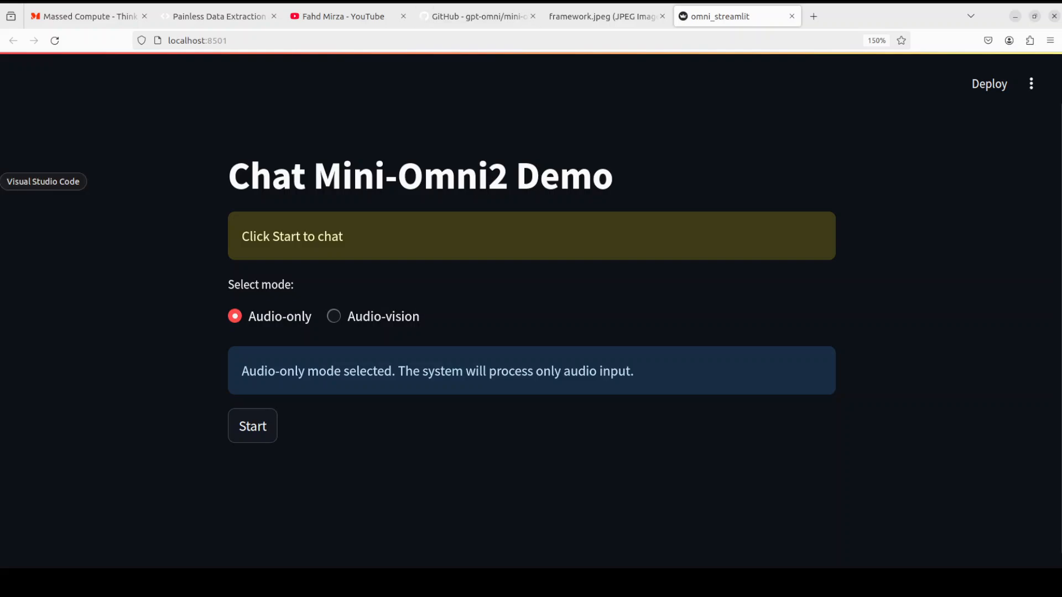
Step: Switch to VS Code and browse the webui and utils folders to inspect utils/__init__.py
{"action": "left_click", "coordinate": [42, 181]}
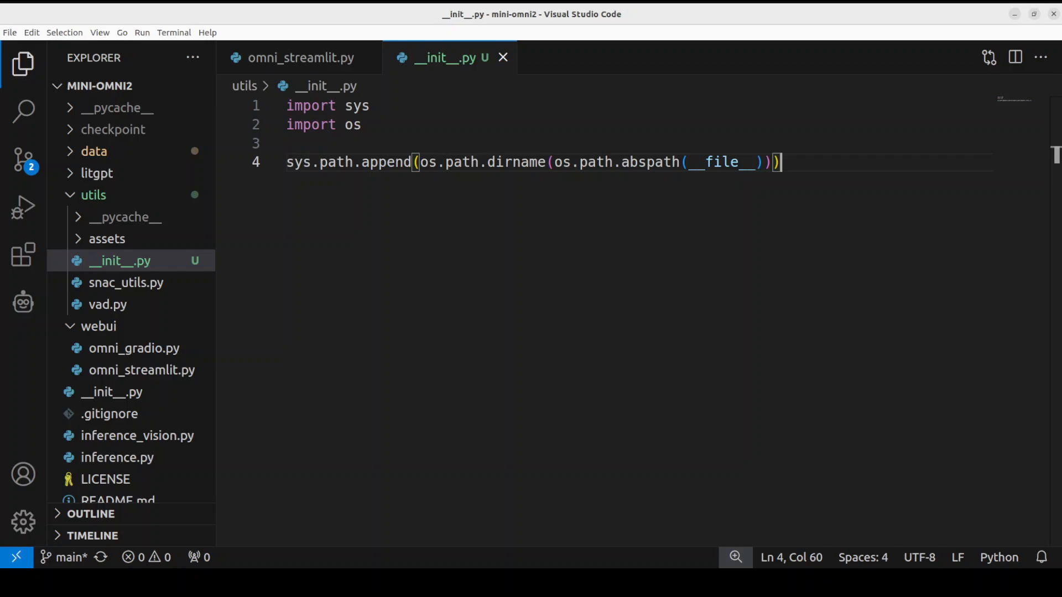
{"action": "mouse_move", "coordinate": [430, 312]}
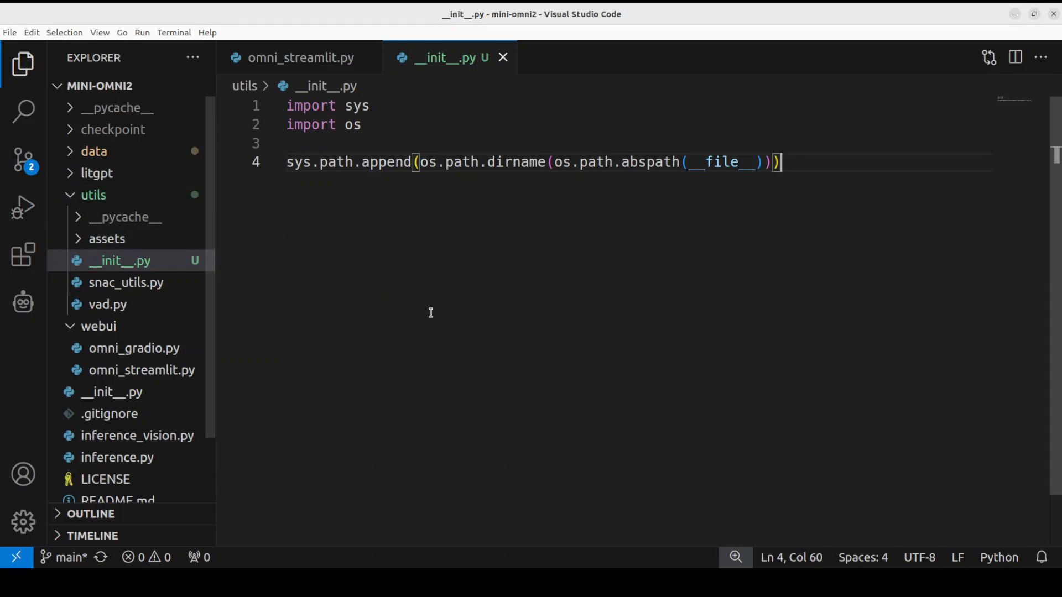
{"action": "mouse_move", "coordinate": [408, 306]}
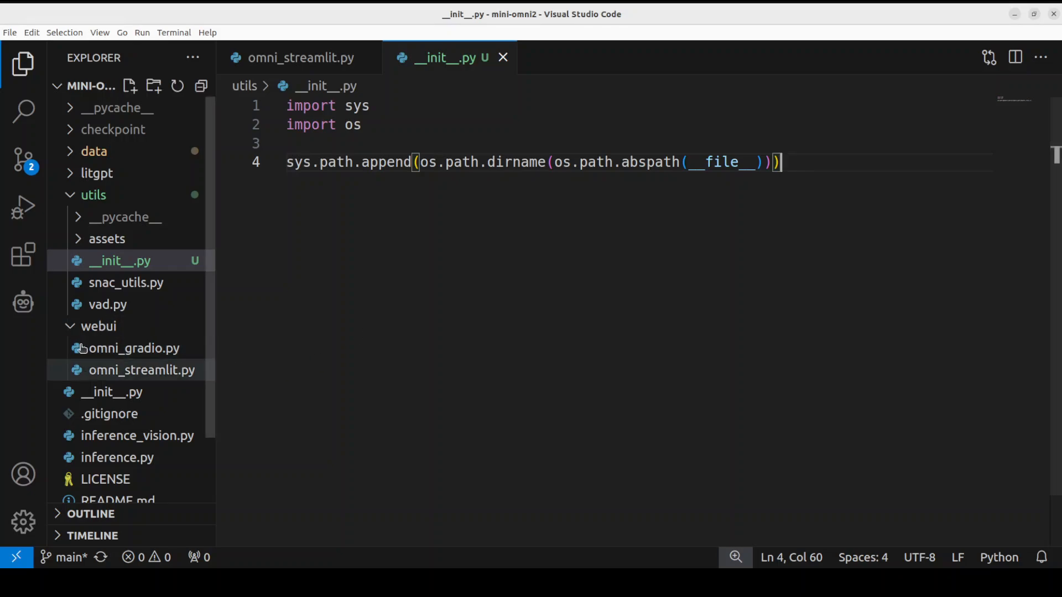
{"action": "left_click", "coordinate": [98, 326]}
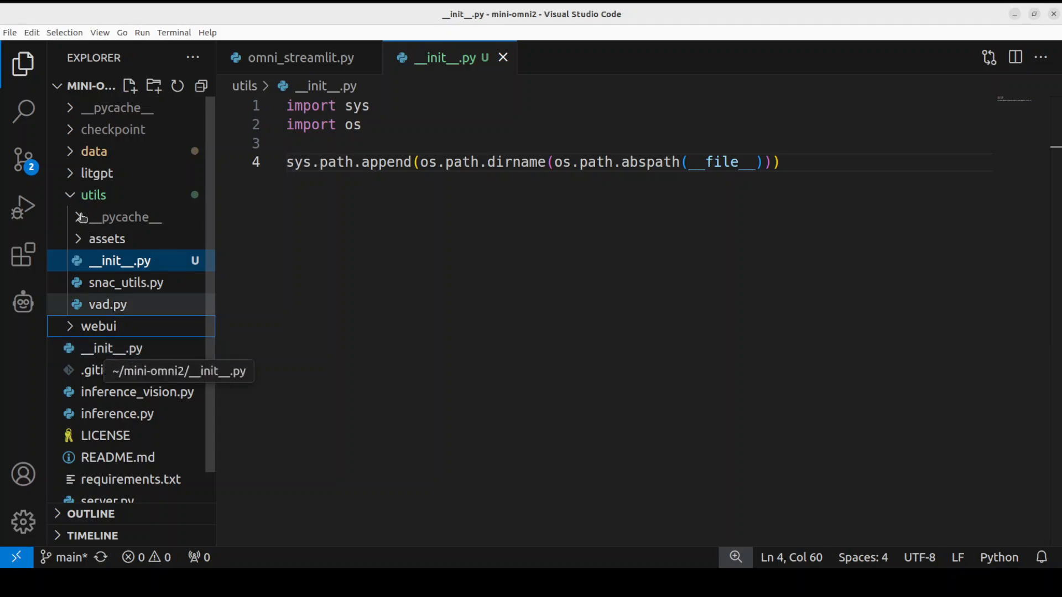
{"action": "left_click", "coordinate": [94, 195]}
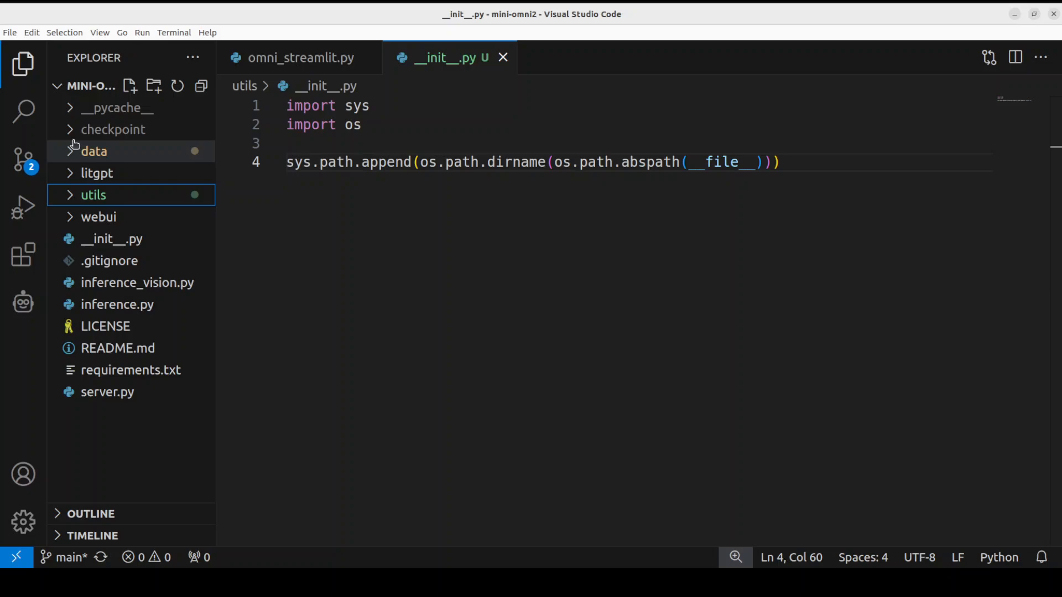
{"action": "mouse_move", "coordinate": [88, 239]}
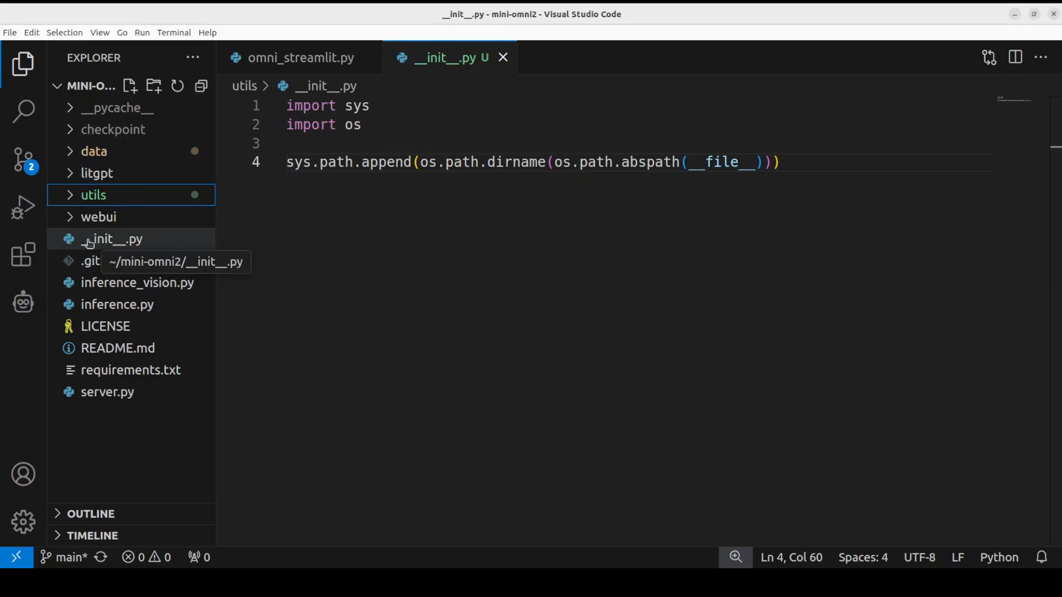
{"action": "mouse_move", "coordinate": [125, 246]}
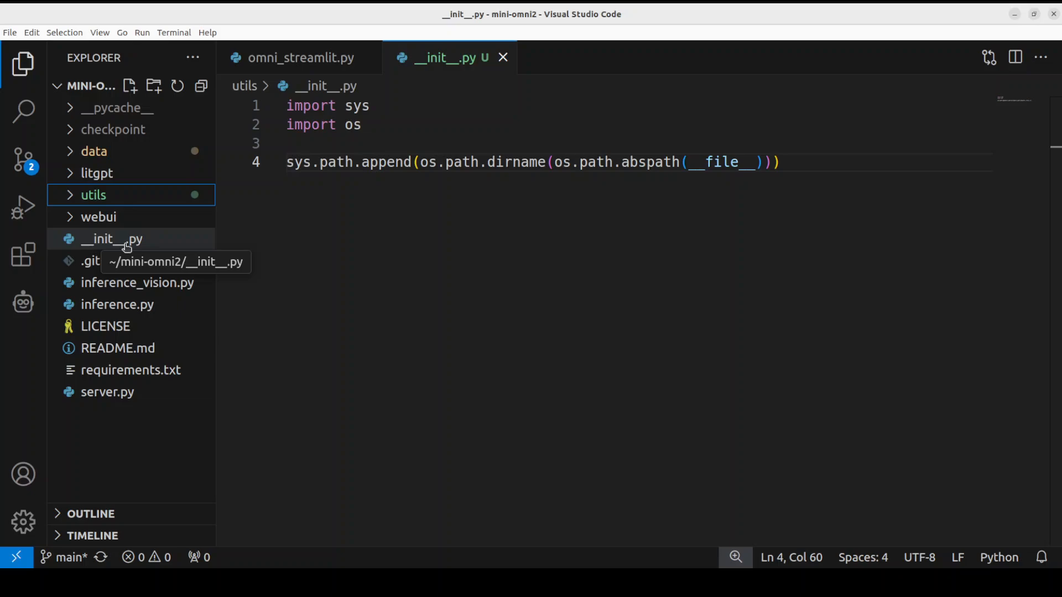
{"action": "left_click", "coordinate": [93, 194]}
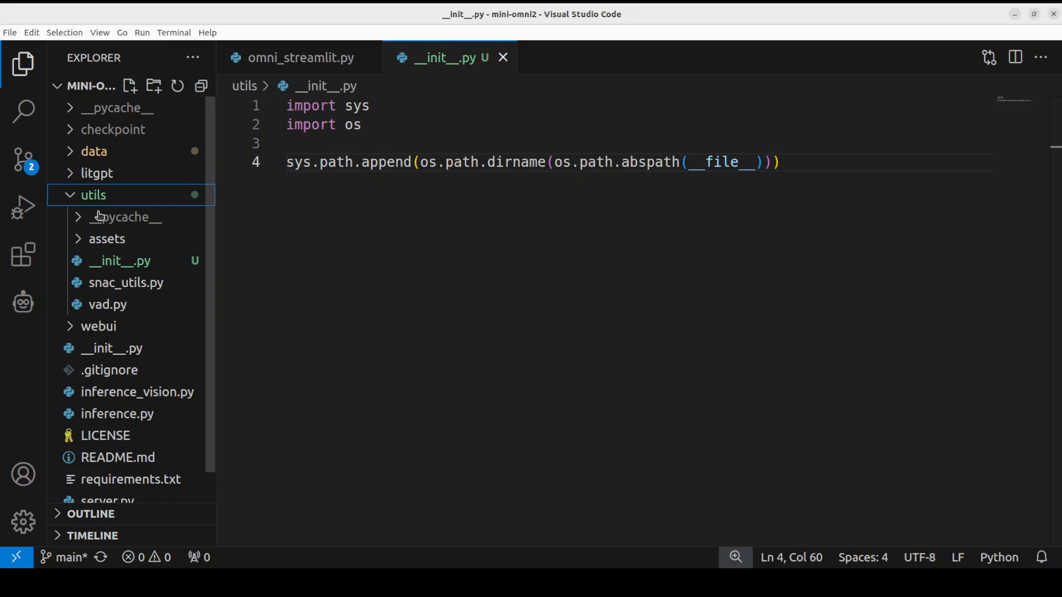
{"action": "mouse_move", "coordinate": [107, 305]}
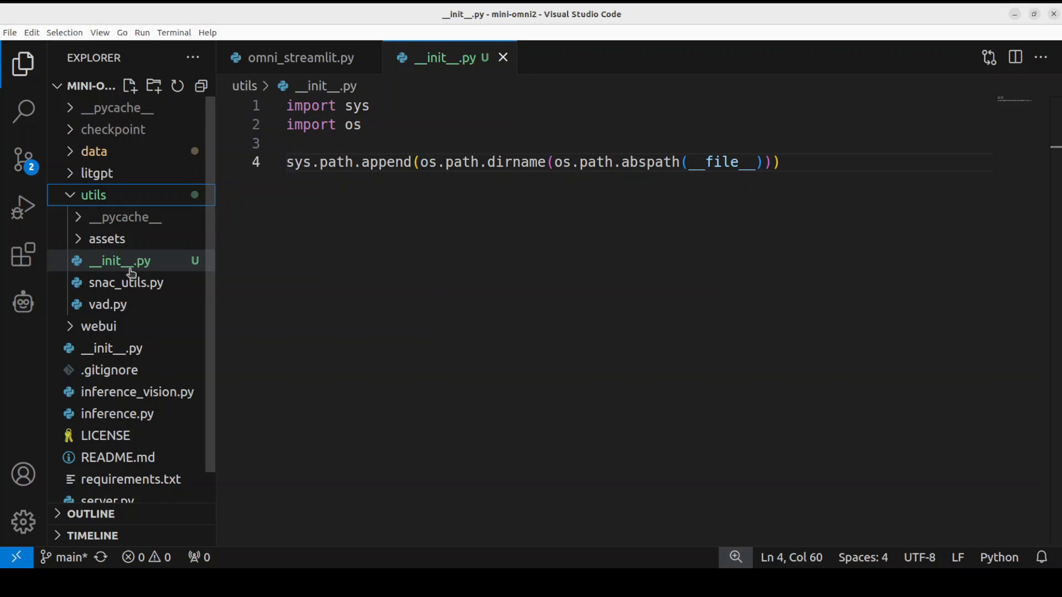
{"action": "left_click", "coordinate": [119, 261]}
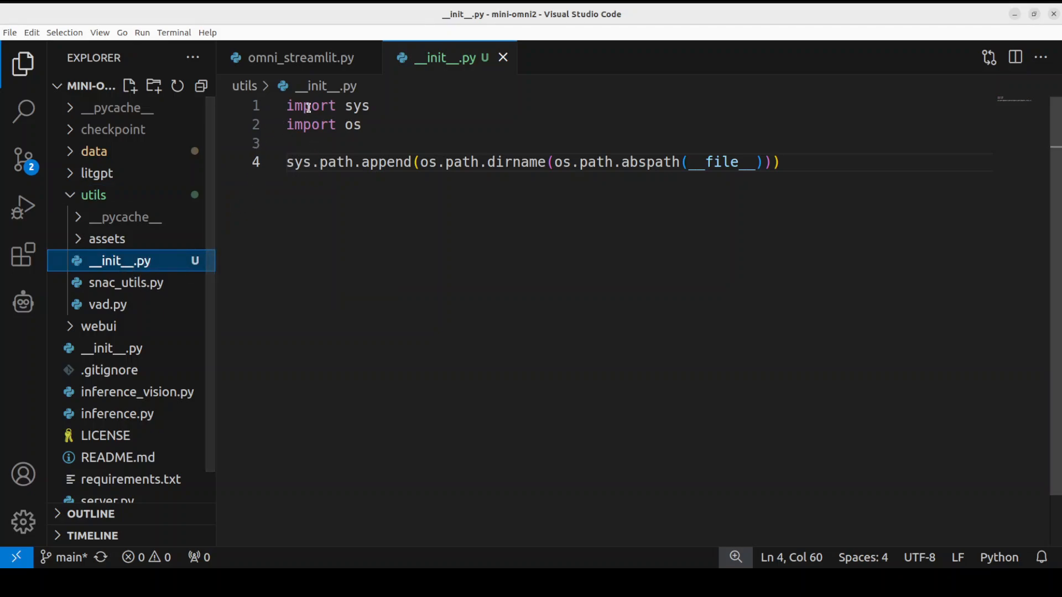
{"action": "mouse_move", "coordinate": [696, 176]}
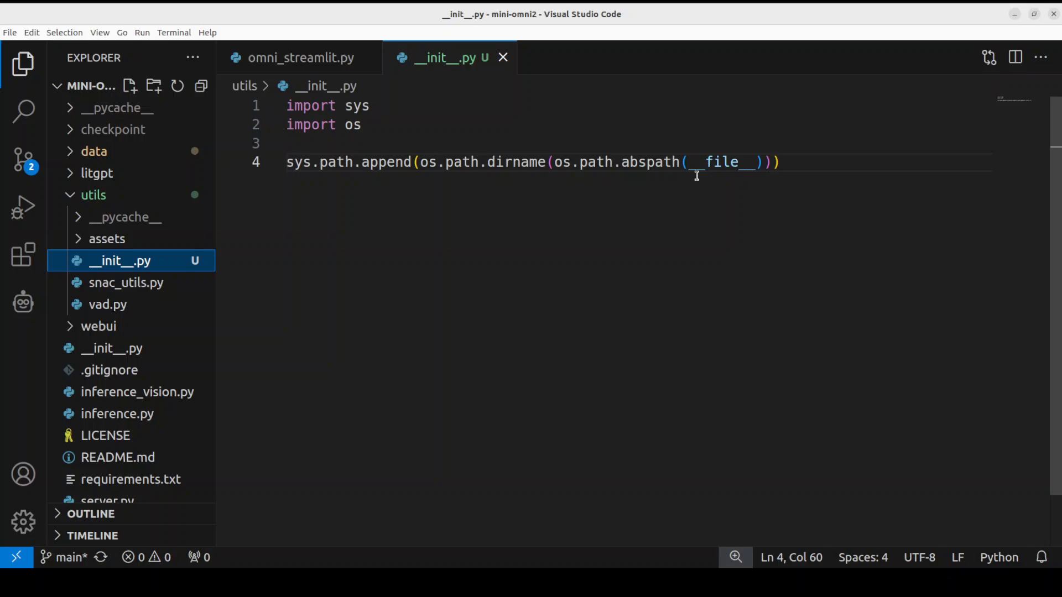
{"action": "mouse_move", "coordinate": [601, 162]}
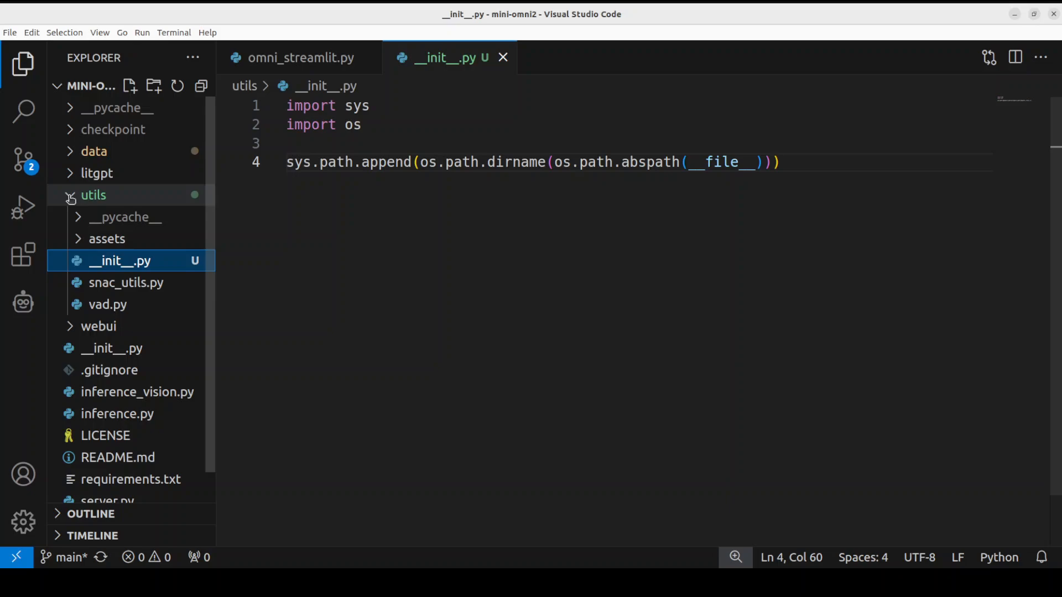
{"action": "left_click", "coordinate": [93, 195]}
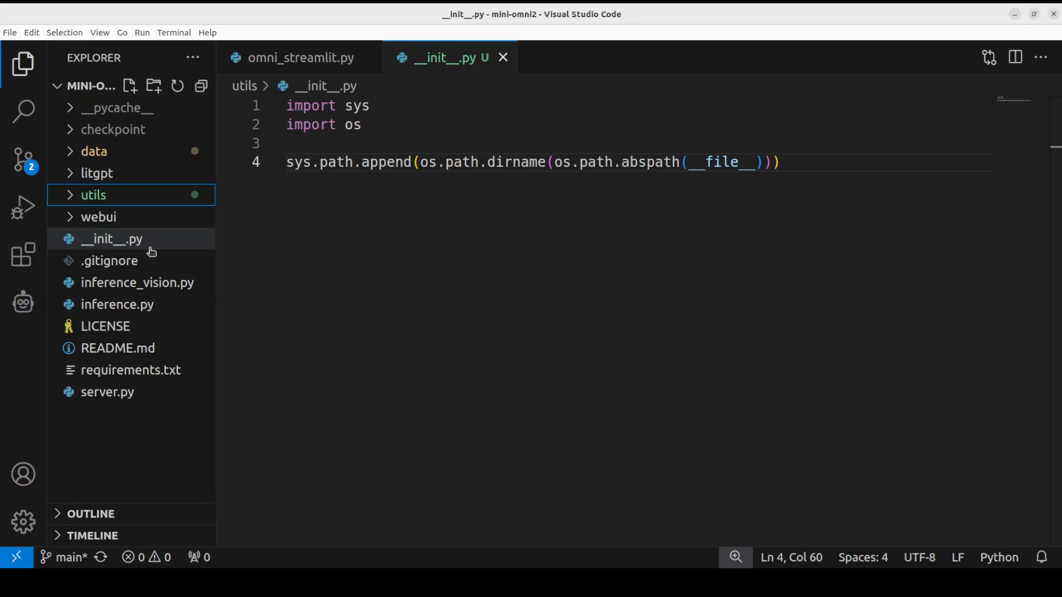
{"action": "mouse_move", "coordinate": [133, 241]}
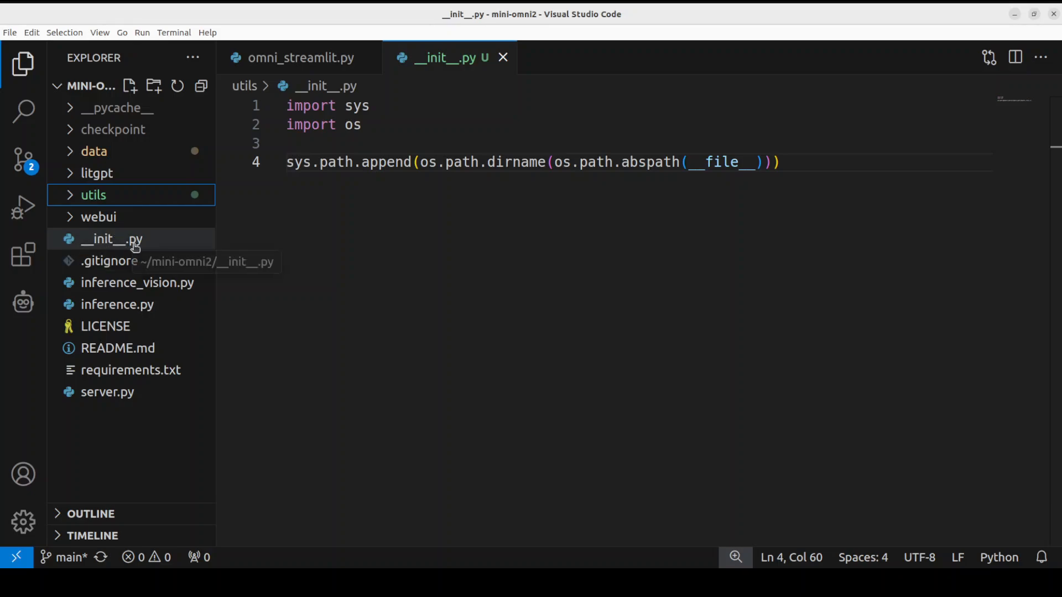
{"action": "left_click", "coordinate": [93, 195]}
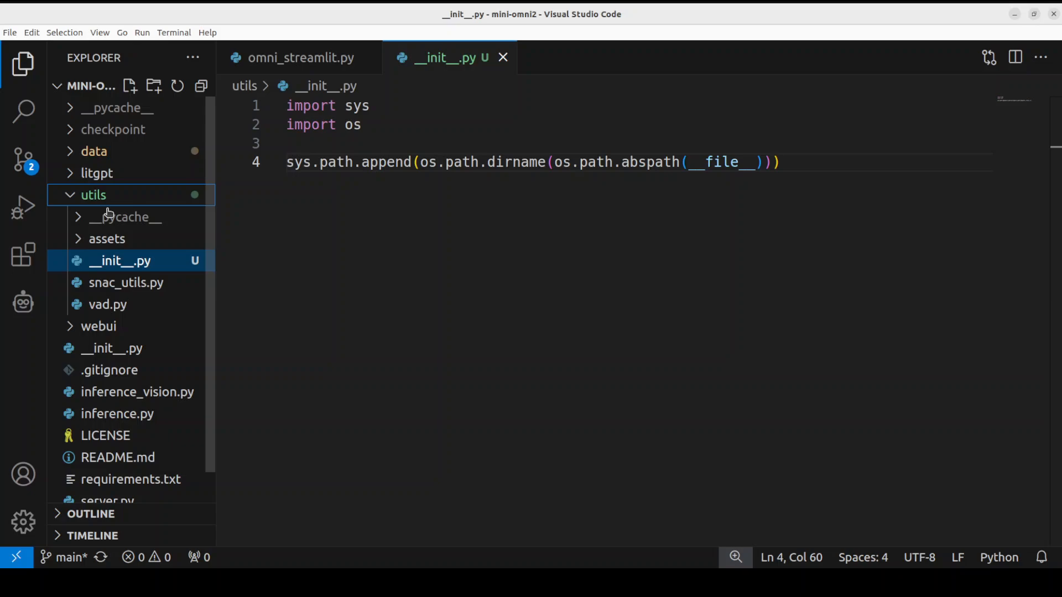
{"action": "left_click", "coordinate": [94, 195]}
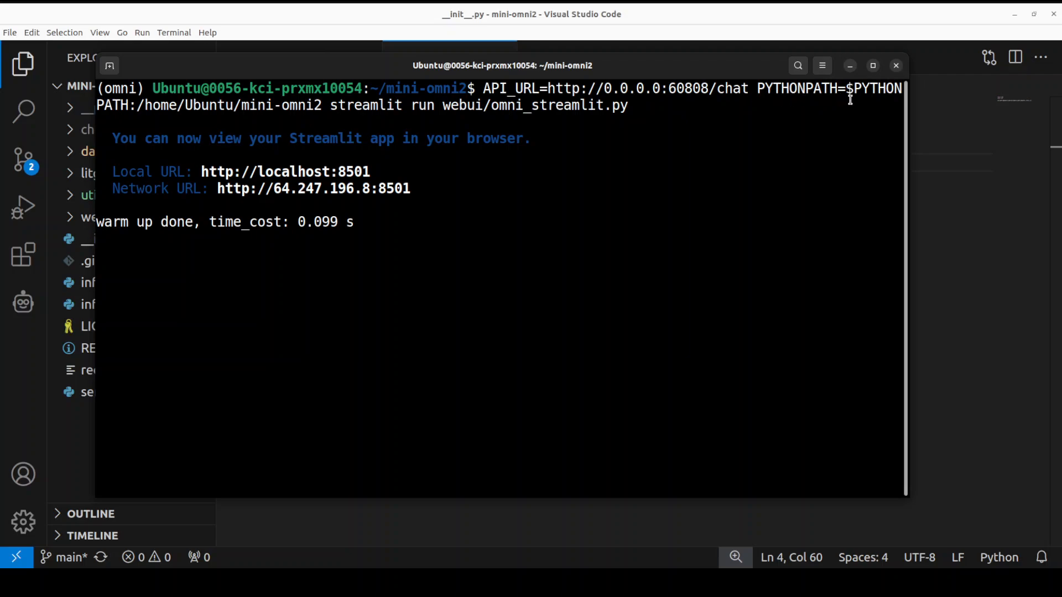
{"action": "mouse_move", "coordinate": [174, 109]}
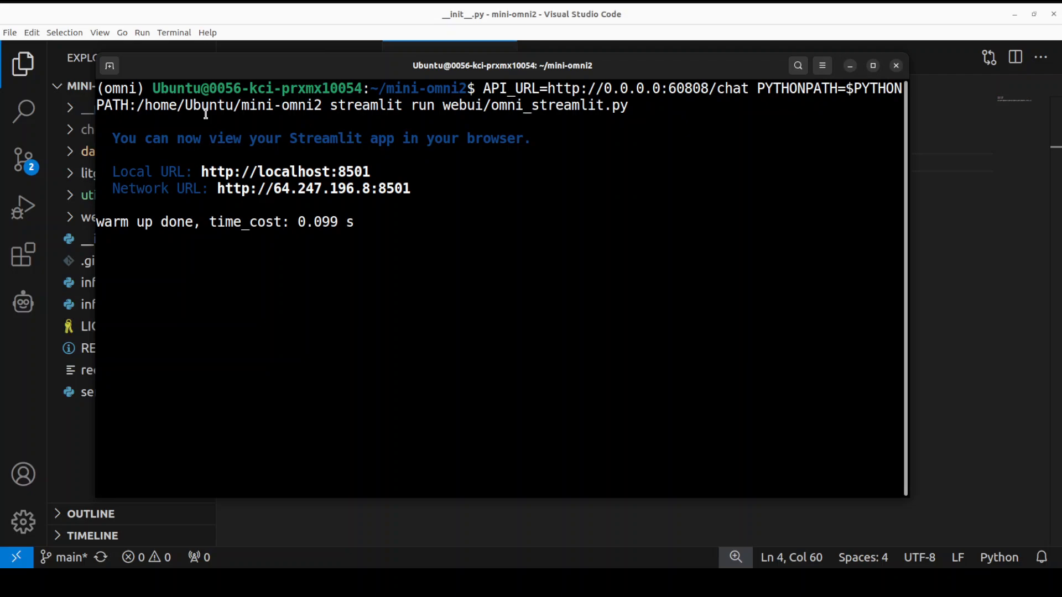
{"action": "mouse_move", "coordinate": [195, 111]}
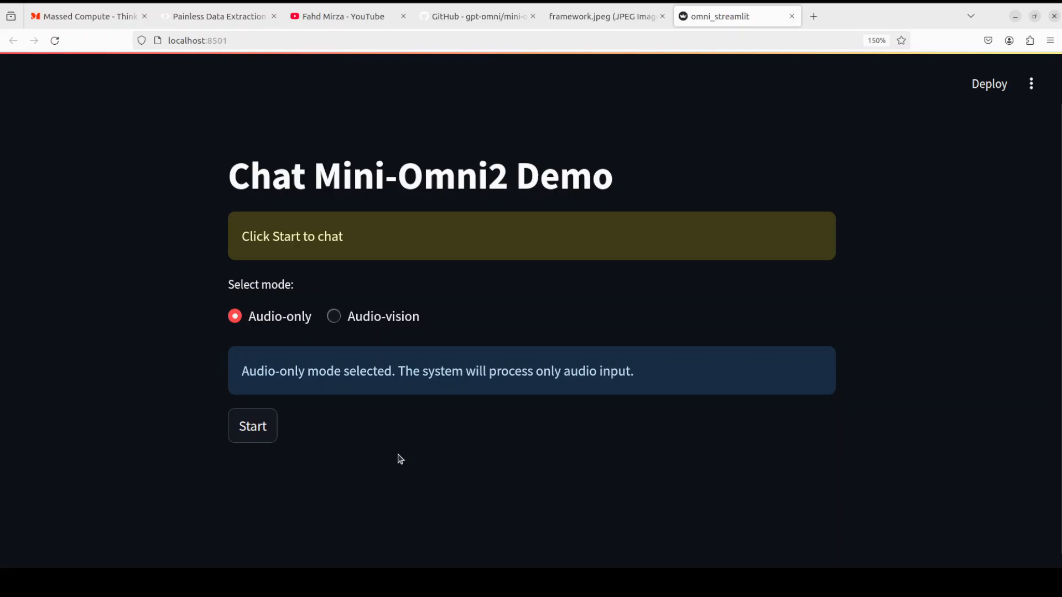
{"action": "mouse_move", "coordinate": [428, 453]}
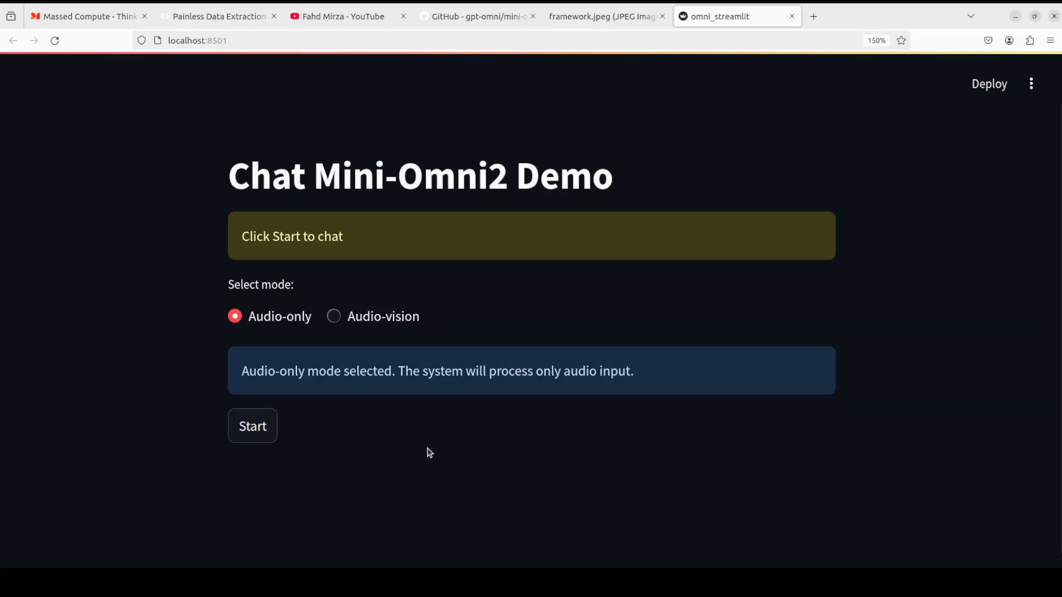
{"action": "mouse_move", "coordinate": [425, 501]}
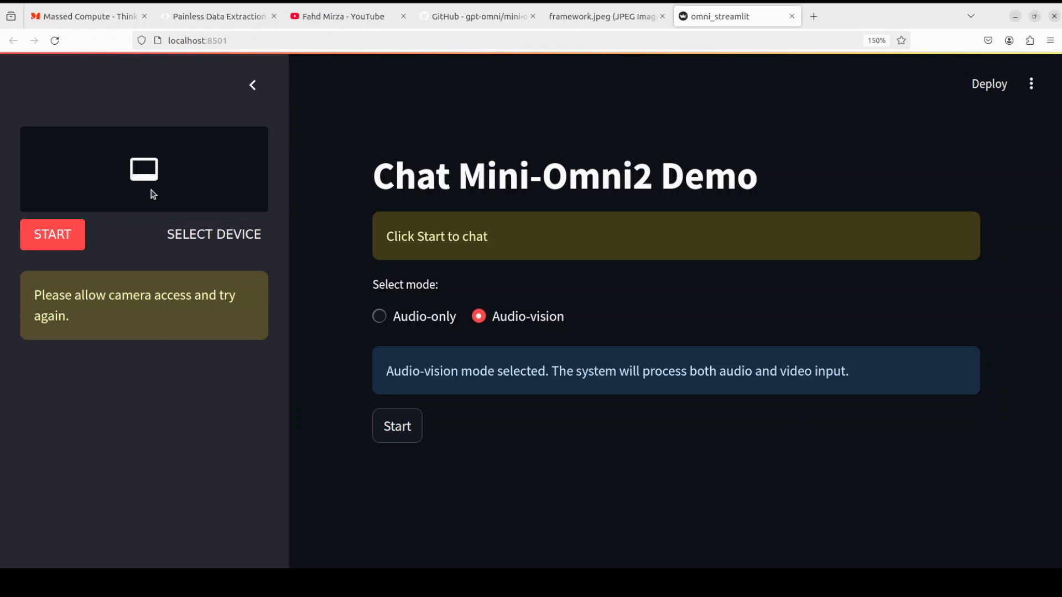
{"action": "mouse_move", "coordinate": [654, 432]}
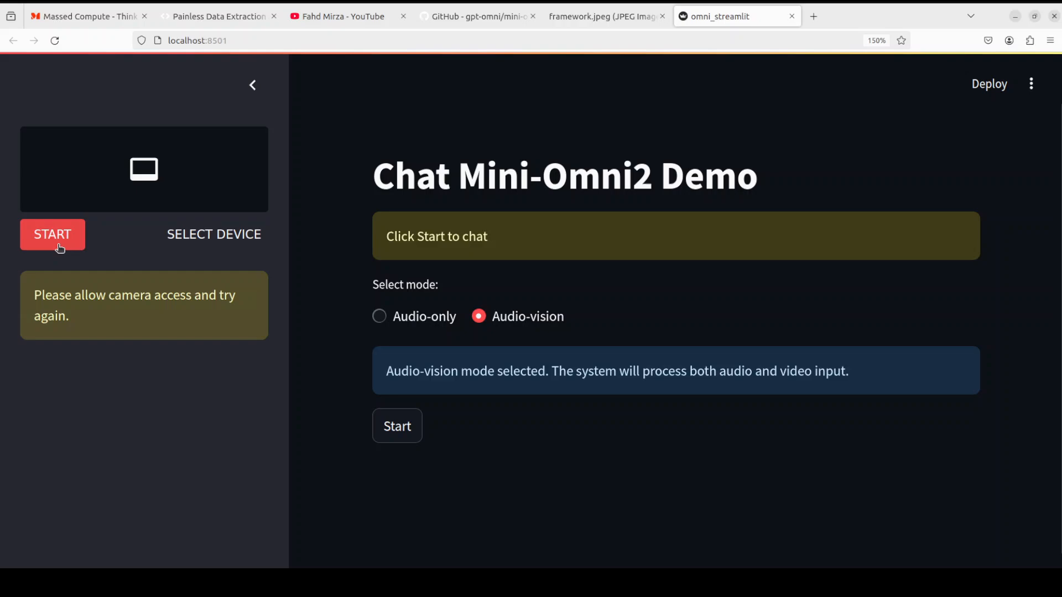
{"action": "mouse_move", "coordinate": [229, 290]}
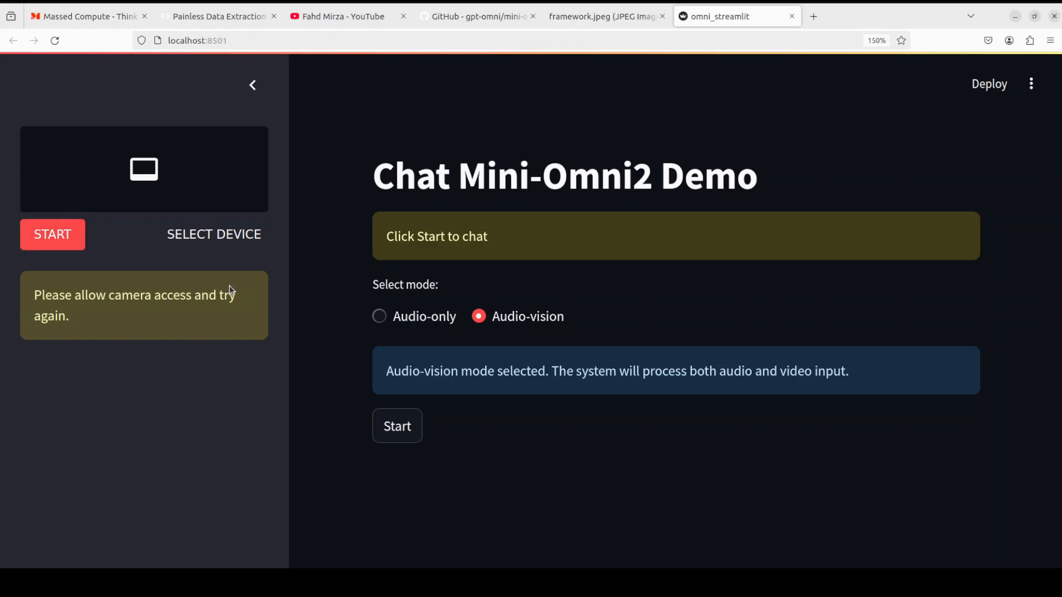
{"action": "mouse_move", "coordinate": [243, 256]}
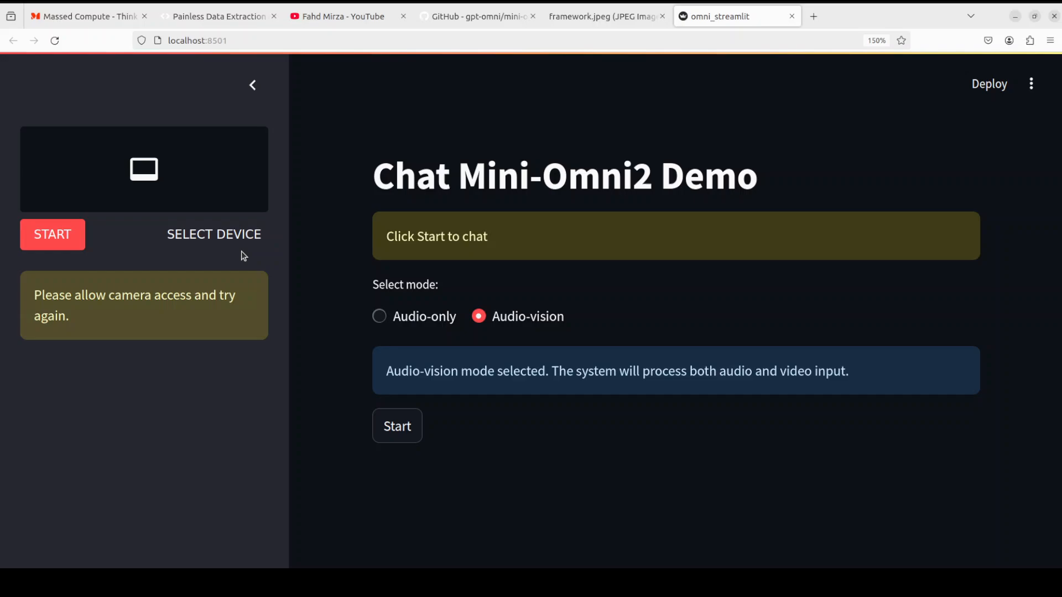
{"action": "mouse_move", "coordinate": [122, 253]}
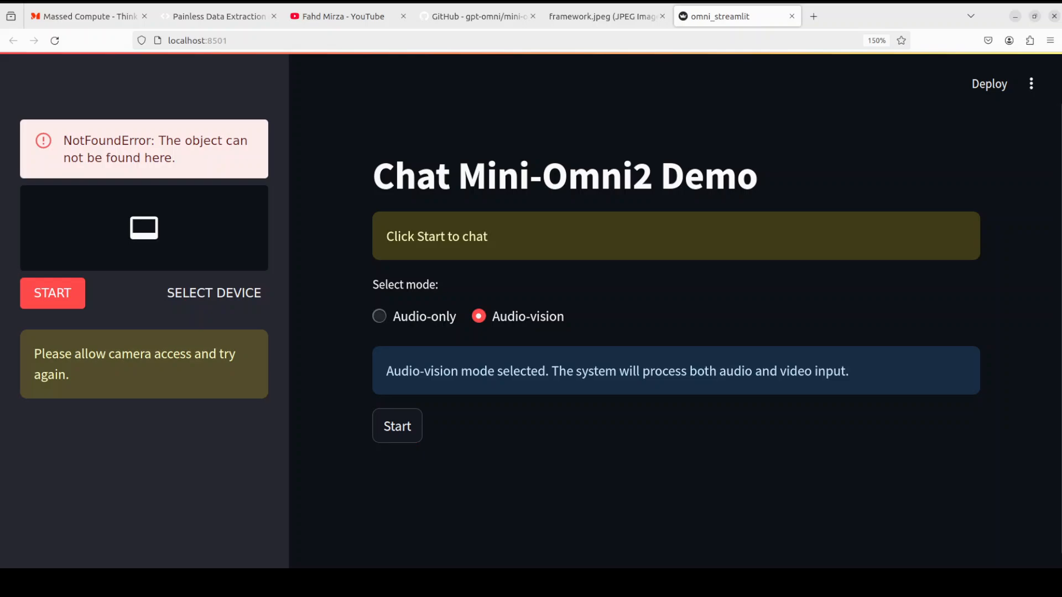
Step: Start an audio-only chat in the demo and play back the recorded spoken question
{"action": "left_click", "coordinate": [379, 316]}
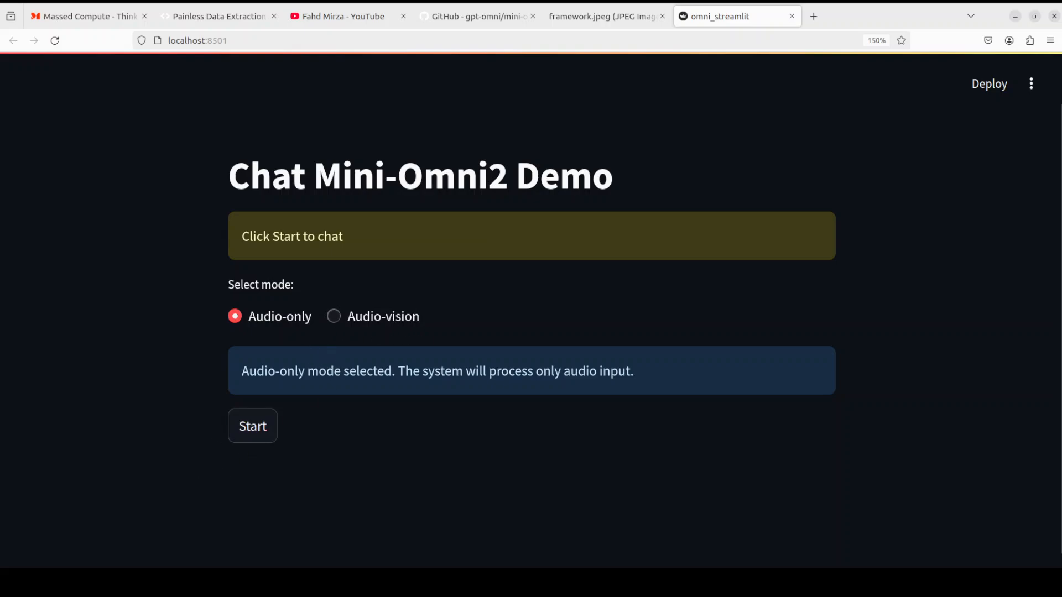
{"action": "left_click", "coordinate": [253, 425]}
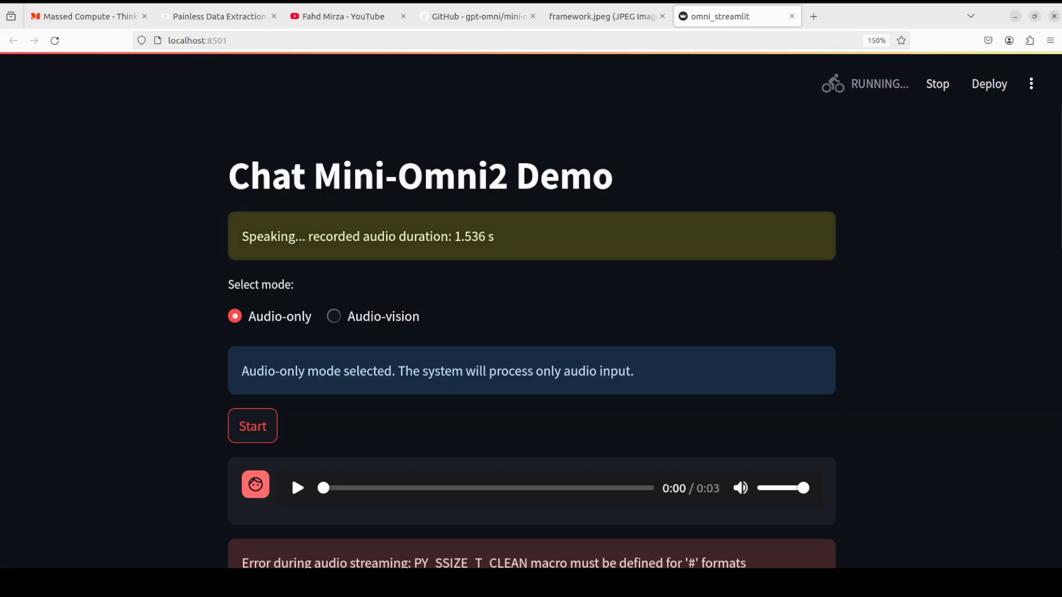
{"action": "scroll", "scroll_direction": "down", "scroll_amount": 3}
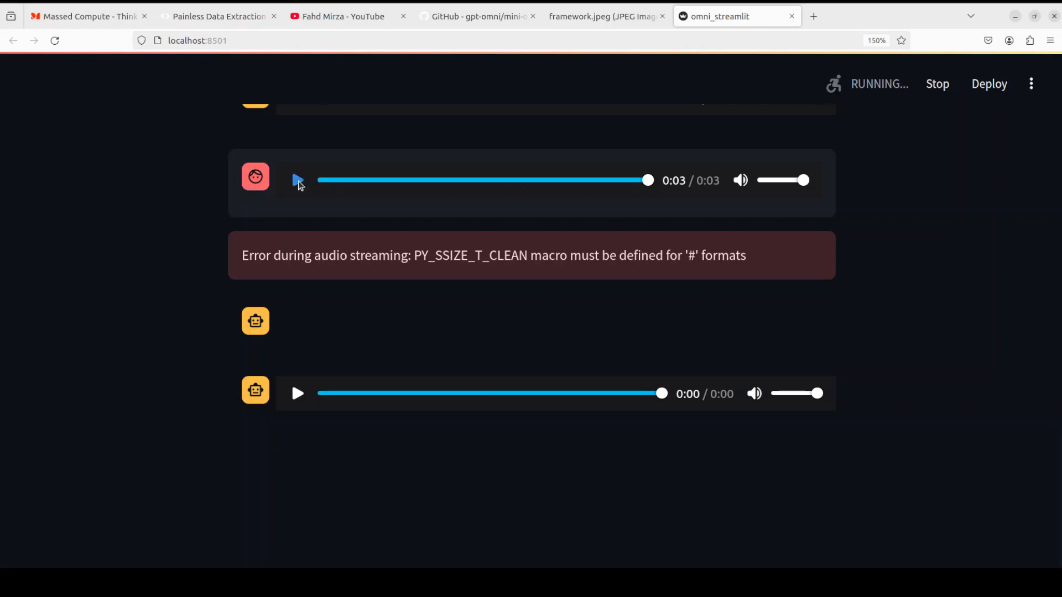
{"action": "left_click", "coordinate": [297, 180]}
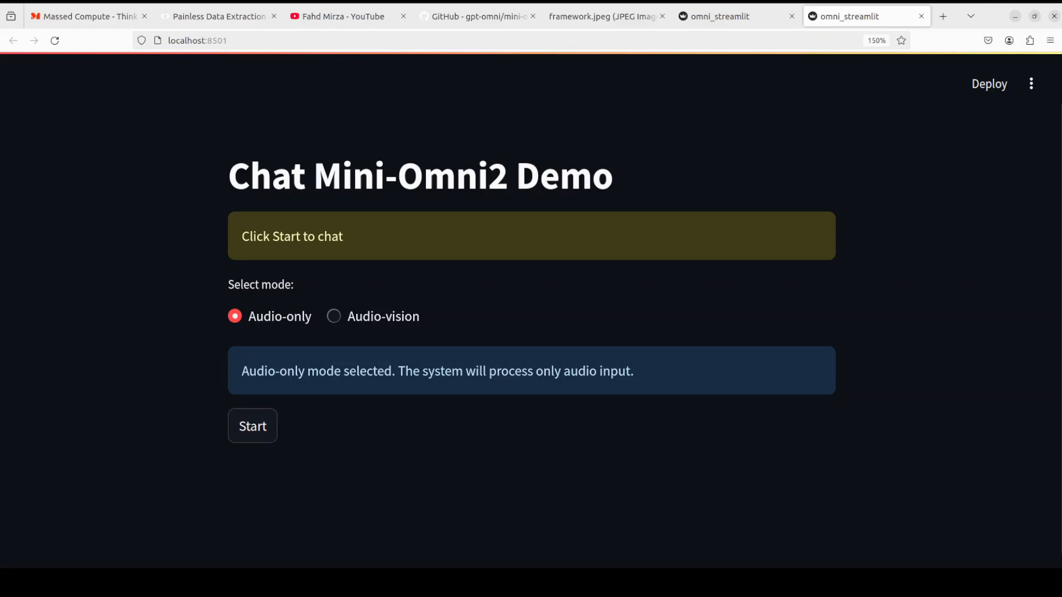
Step: Start an Audio-only voice session and ask about weather, learning AI, and feeling overwhelmed
{"action": "left_click", "coordinate": [252, 426]}
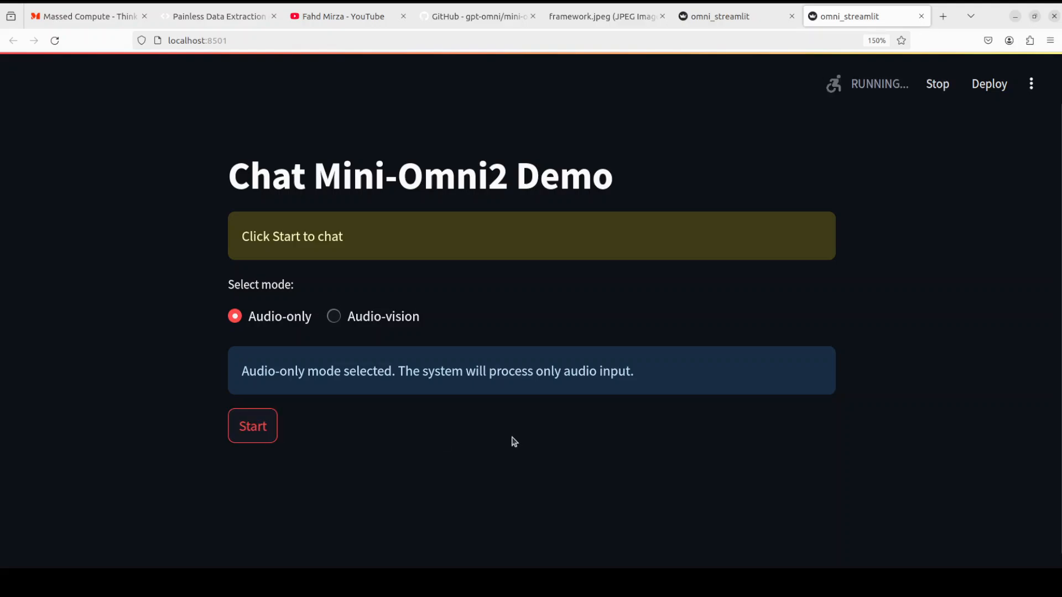
{"action": "left_click", "coordinate": [253, 426]}
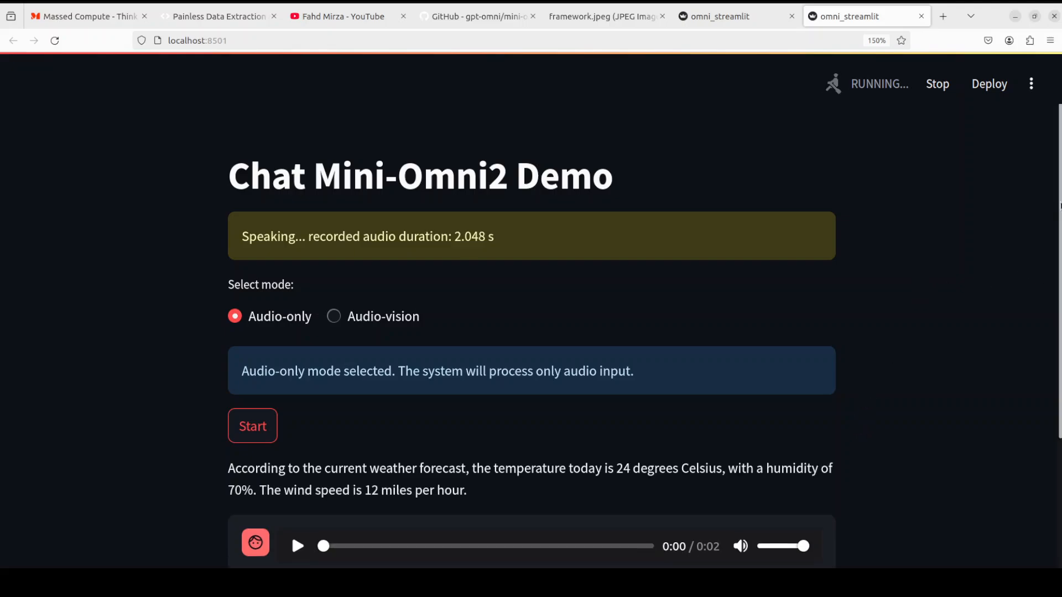
{"action": "scroll", "scroll_direction": "down", "scroll_amount": 3}
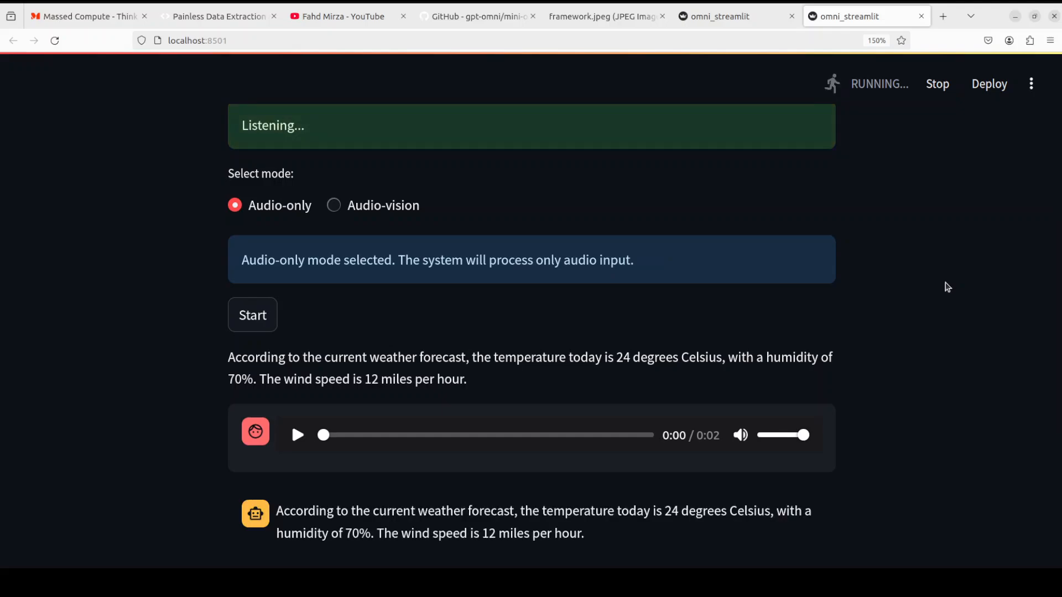
{"action": "mouse_move", "coordinate": [933, 301]}
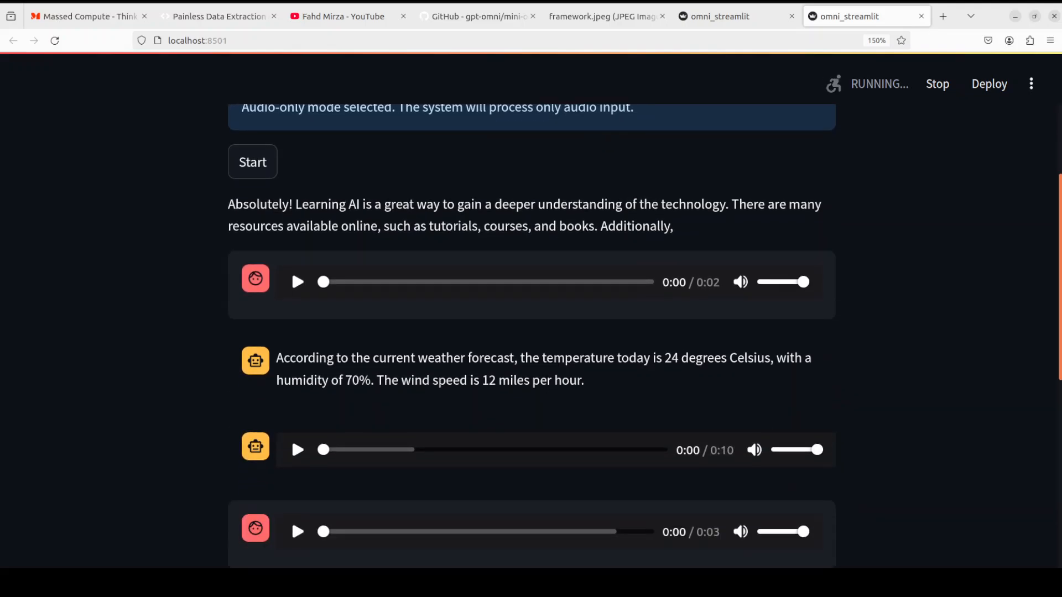
{"action": "scroll", "scroll_direction": "down", "scroll_amount": 3}
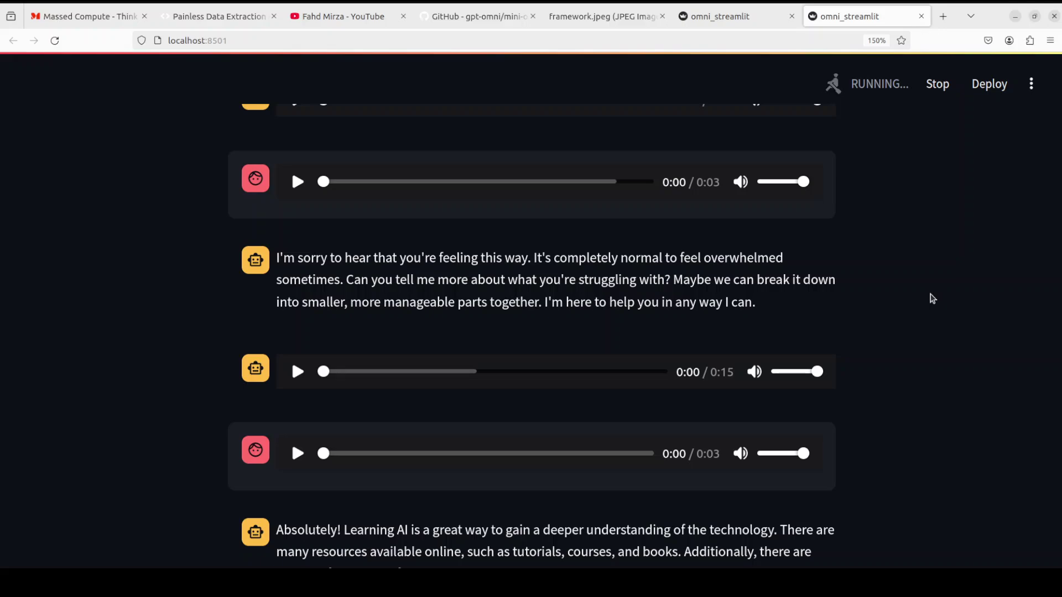
Step: Scroll the chat while speaking another message, reaching the "You're welcome!" reply
{"action": "scroll", "scroll_direction": "down", "scroll_amount": 3}
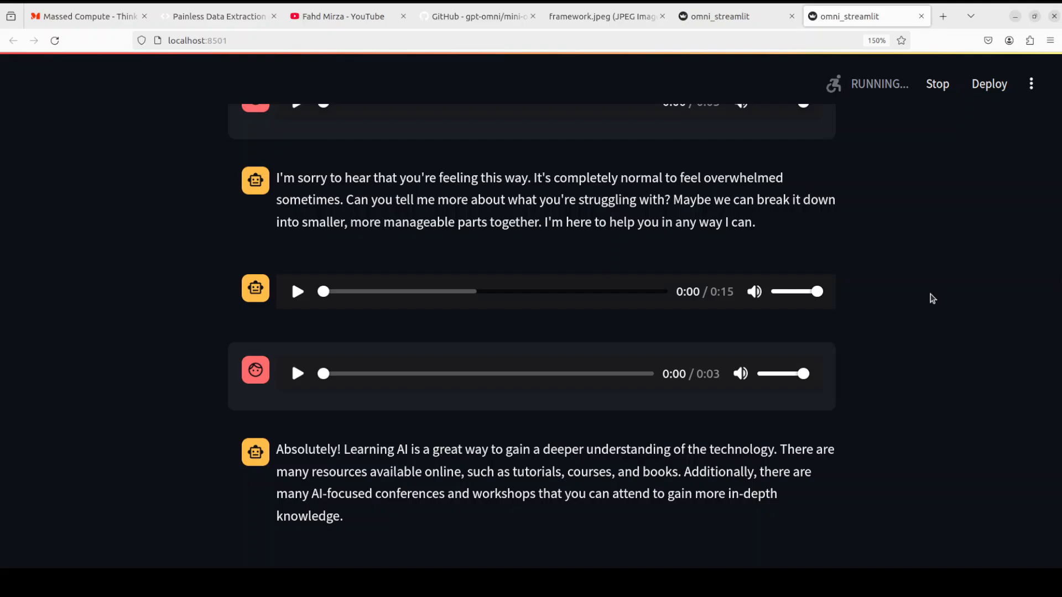
{"action": "scroll", "scroll_direction": "down", "scroll_amount": 3}
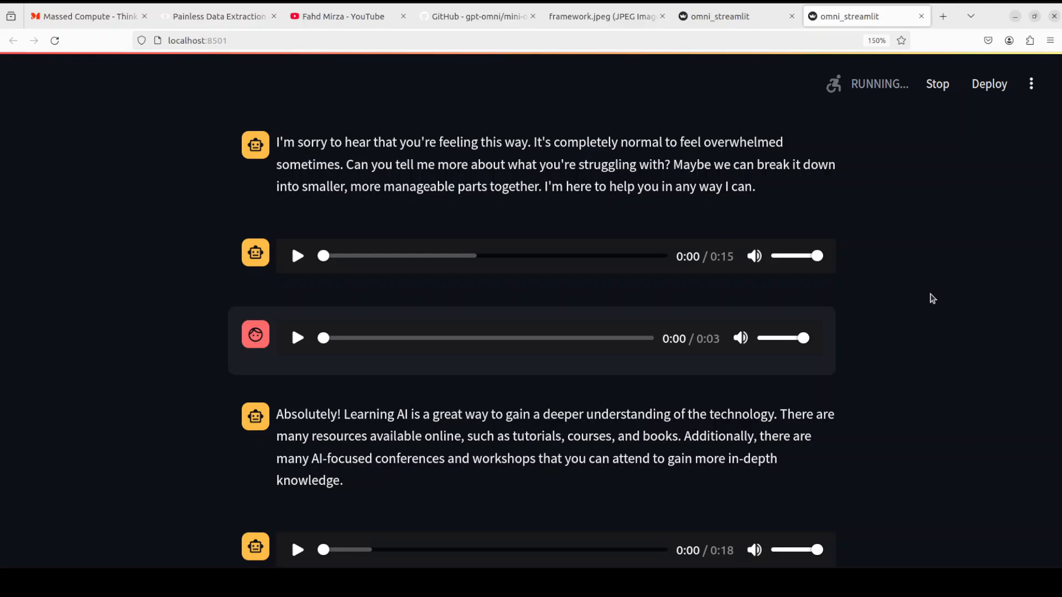
{"action": "scroll", "scroll_direction": "down", "scroll_amount": 3}
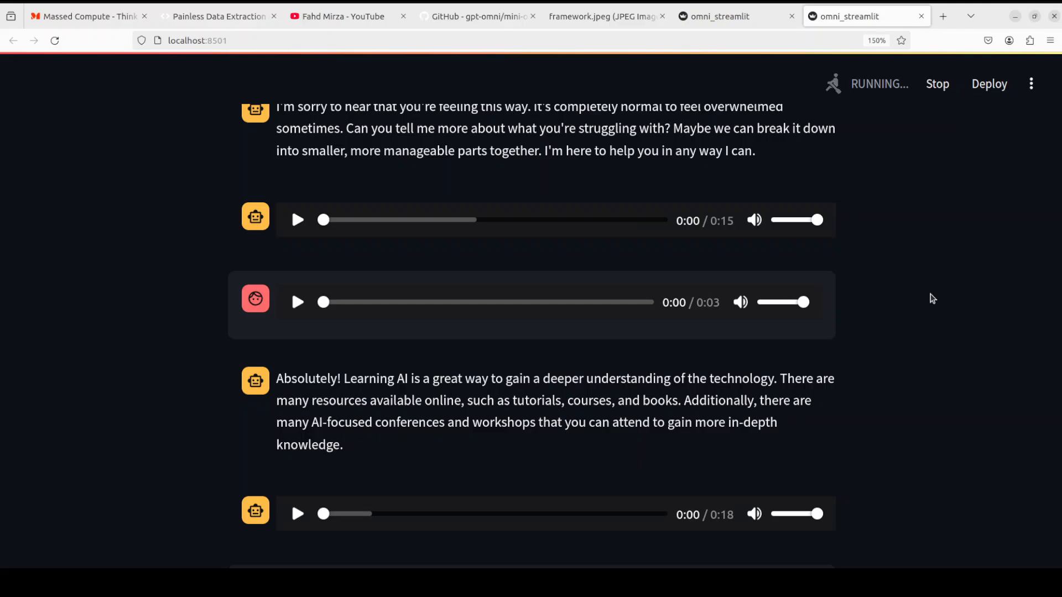
{"action": "scroll", "scroll_direction": "down", "scroll_amount": 3}
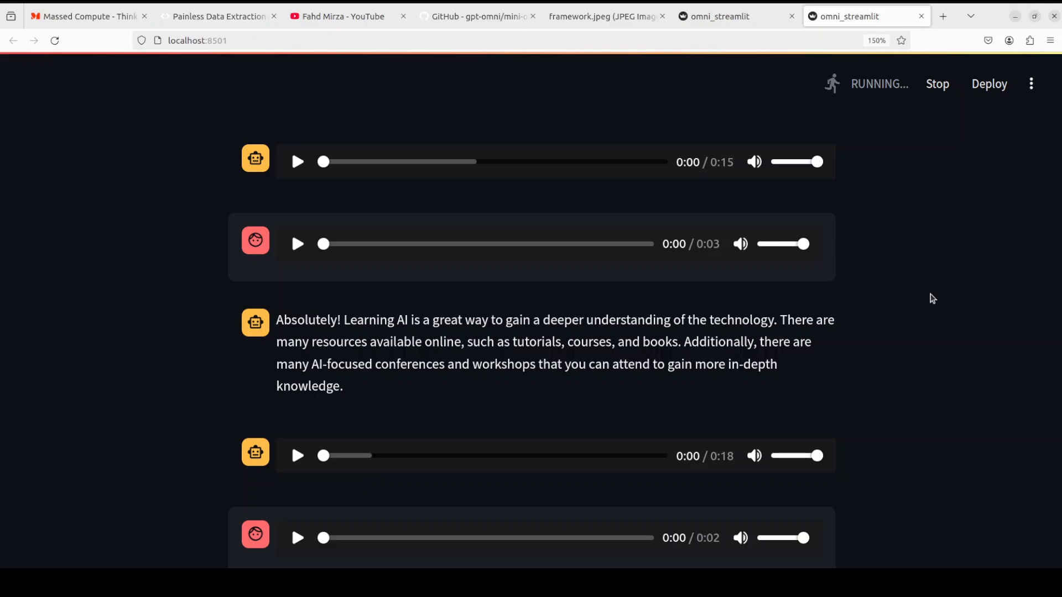
{"action": "scroll", "scroll_direction": "down", "scroll_amount": 3}
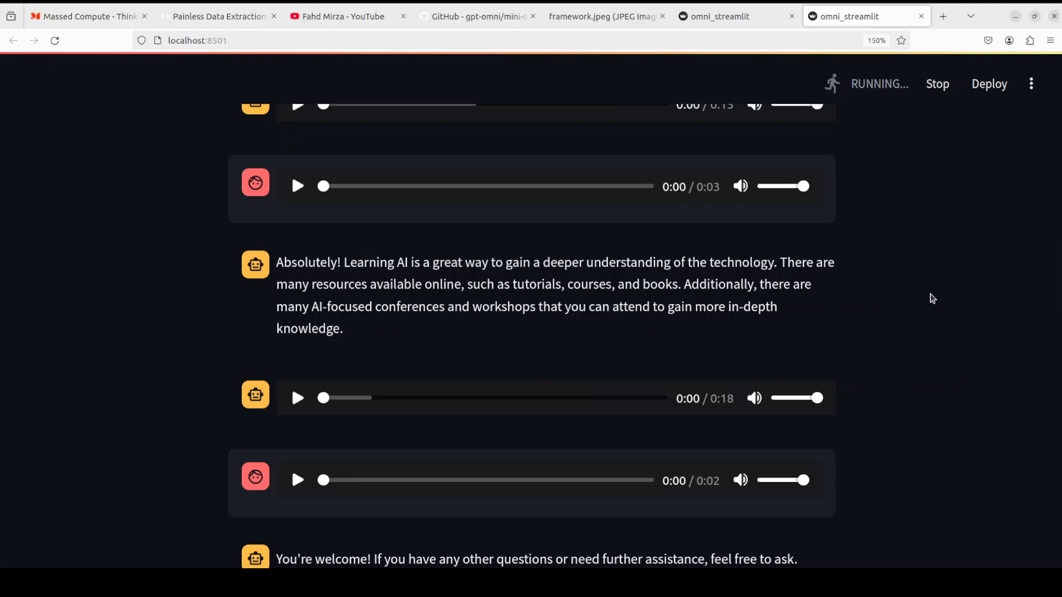
{"action": "scroll", "scroll_direction": "down", "scroll_amount": 3}
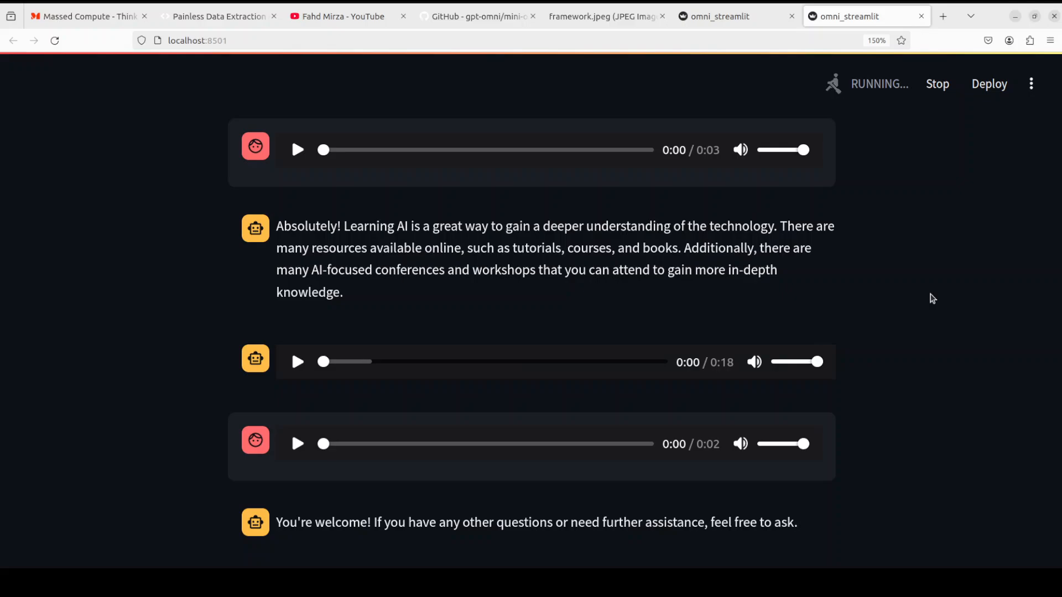
{"action": "scroll", "scroll_direction": "down", "scroll_amount": 3}
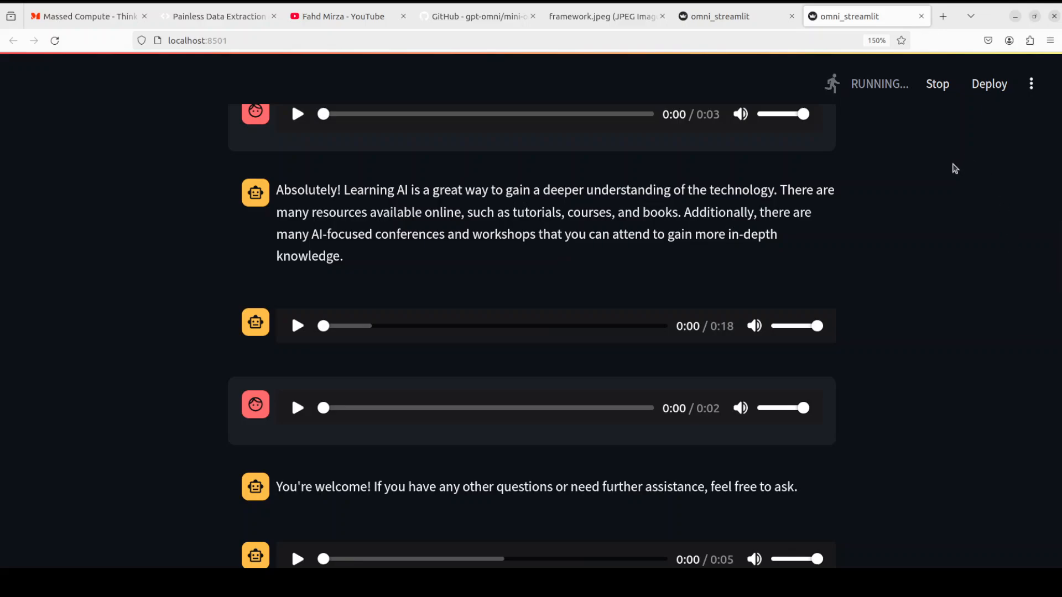
{"action": "scroll", "scroll_direction": "down", "scroll_amount": 3}
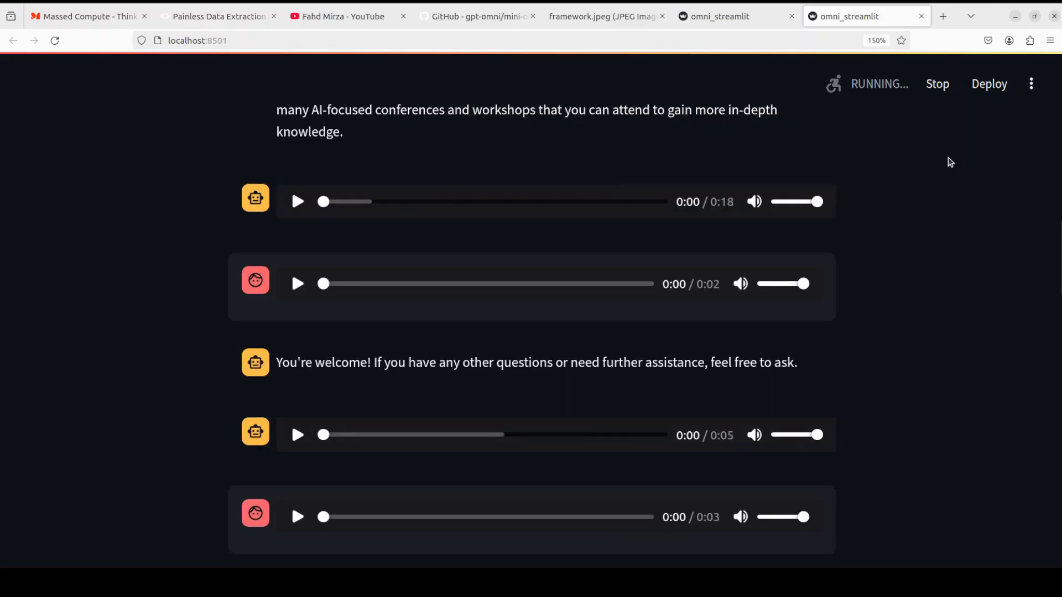
{"action": "mouse_move", "coordinate": [937, 89]}
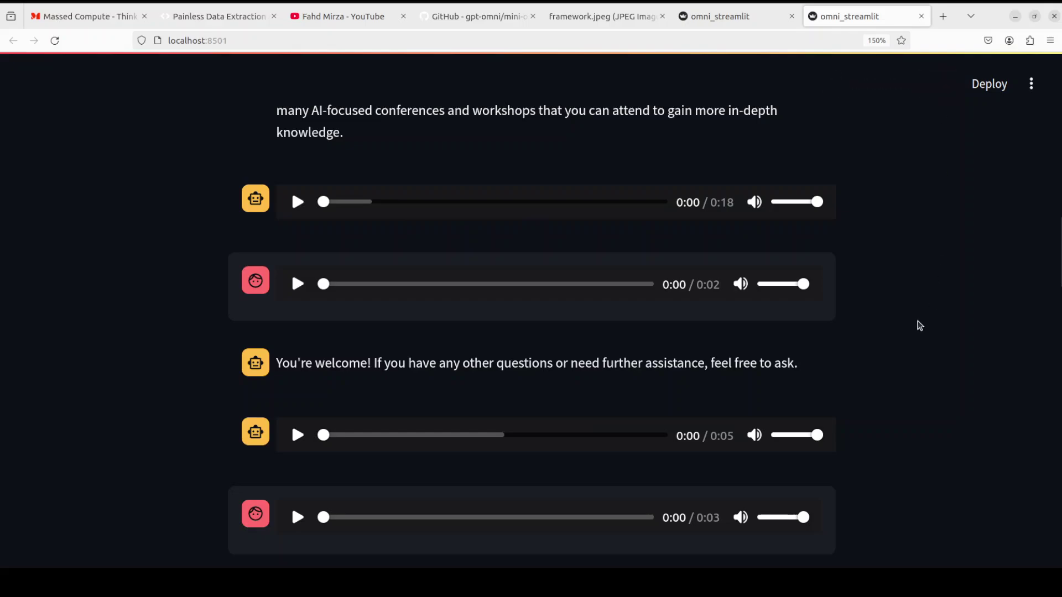
{"action": "mouse_move", "coordinate": [858, 299]}
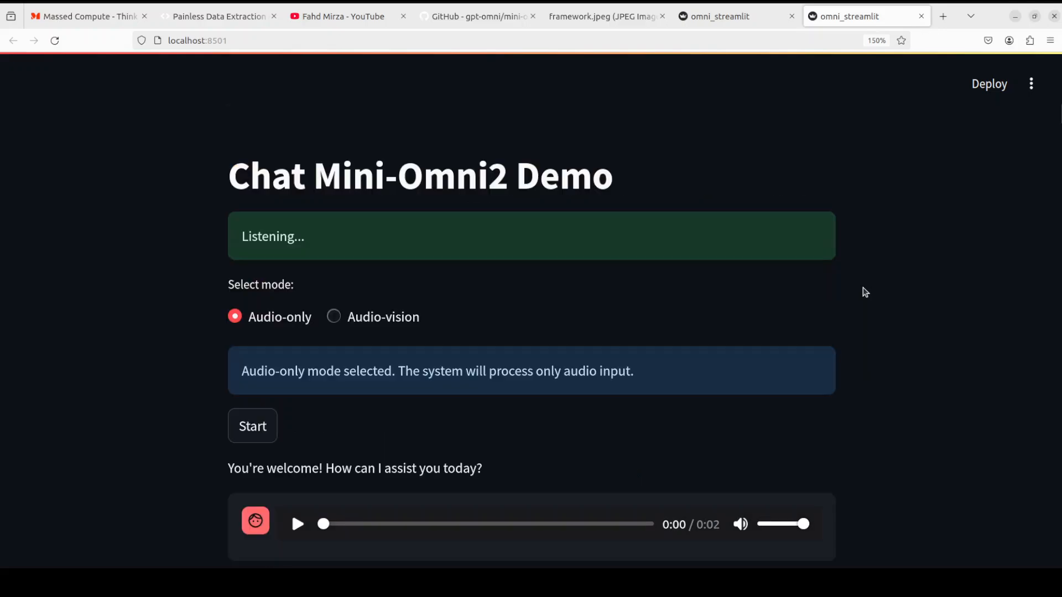
{"action": "mouse_move", "coordinate": [914, 281]}
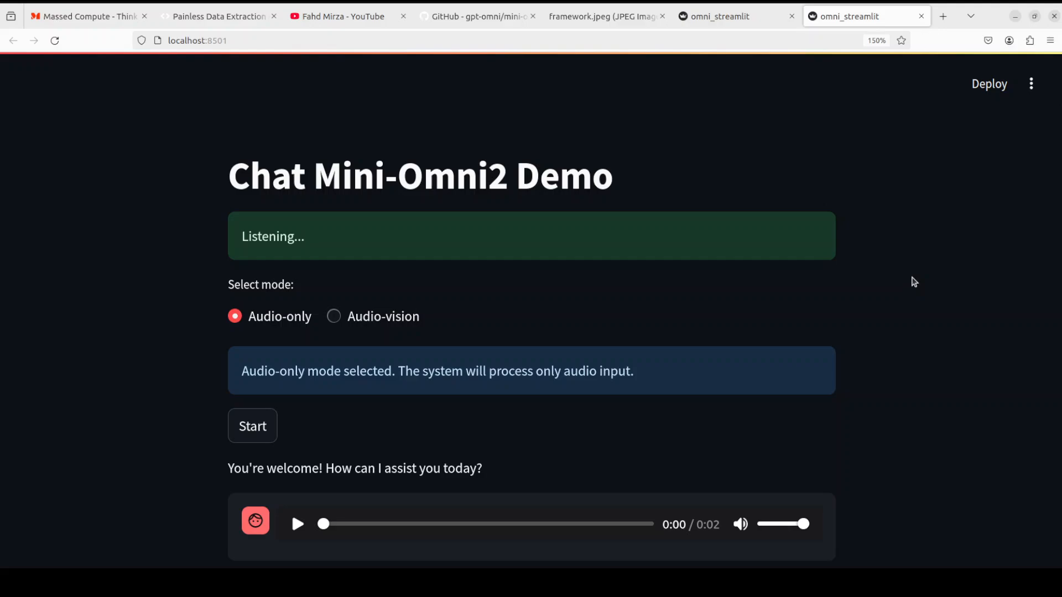
{"action": "mouse_move", "coordinate": [896, 317]}
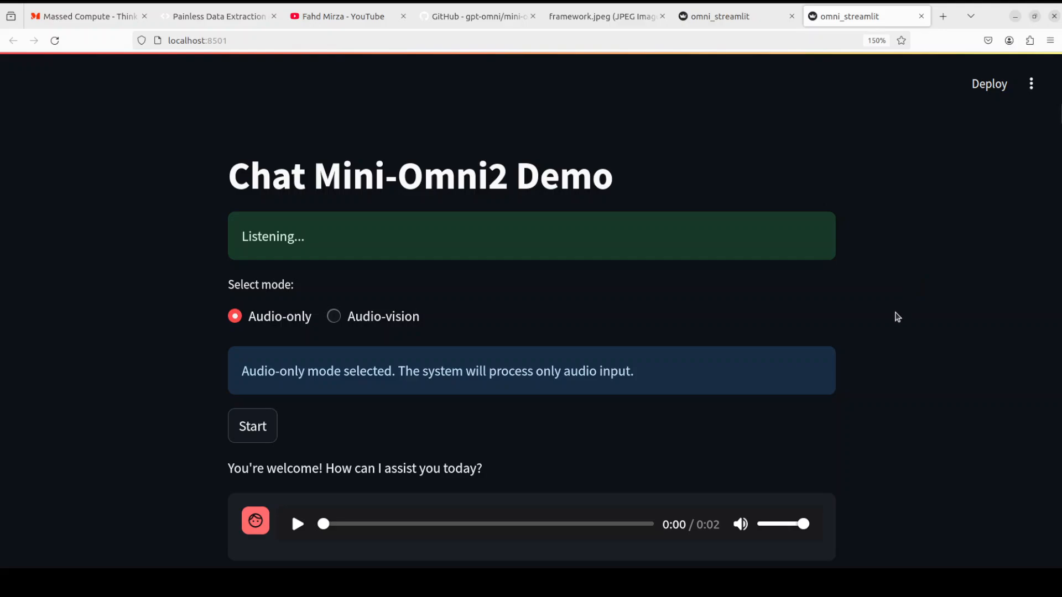
{"action": "mouse_move", "coordinate": [112, 237]}
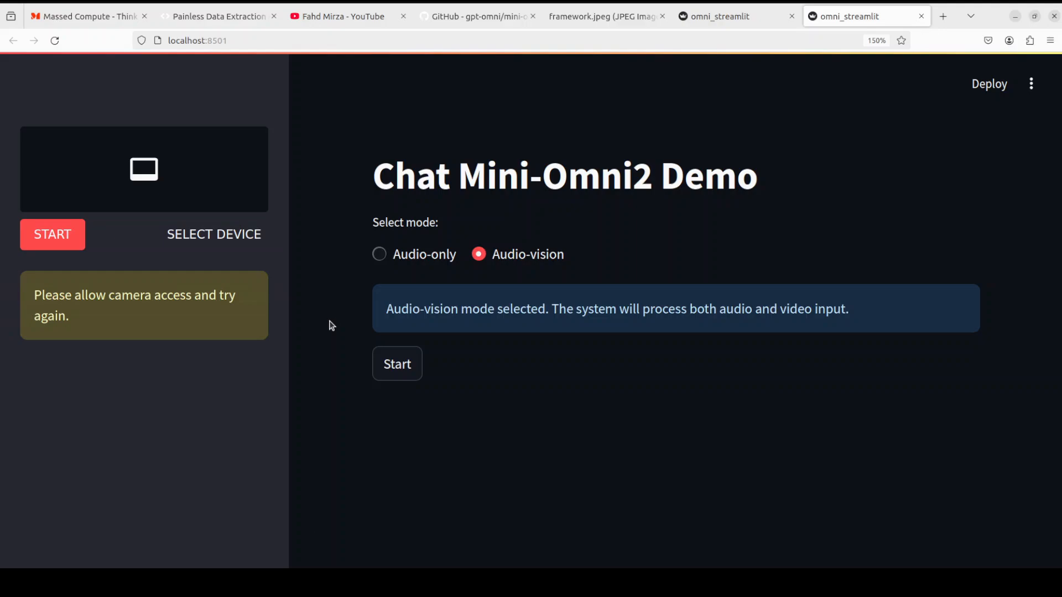
{"action": "mouse_move", "coordinate": [182, 240]}
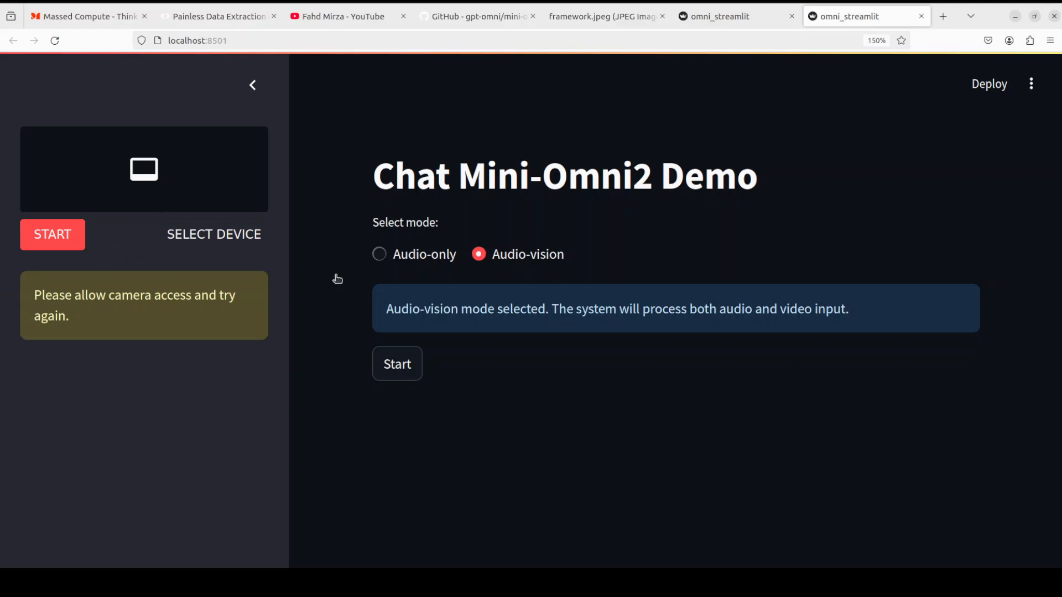
{"action": "mouse_move", "coordinate": [157, 188]}
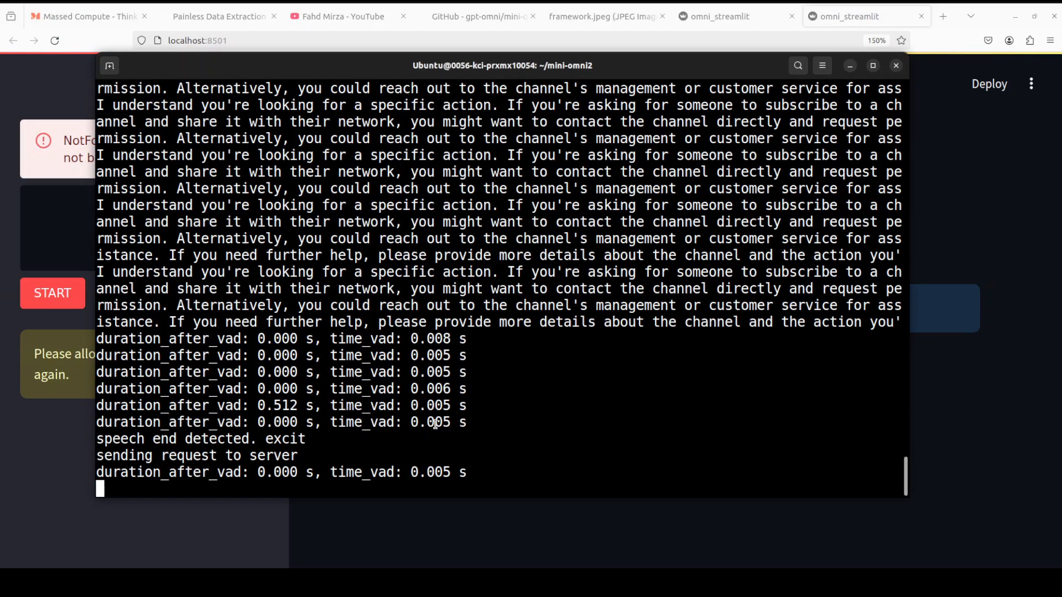
{"action": "mouse_move", "coordinate": [346, 241]}
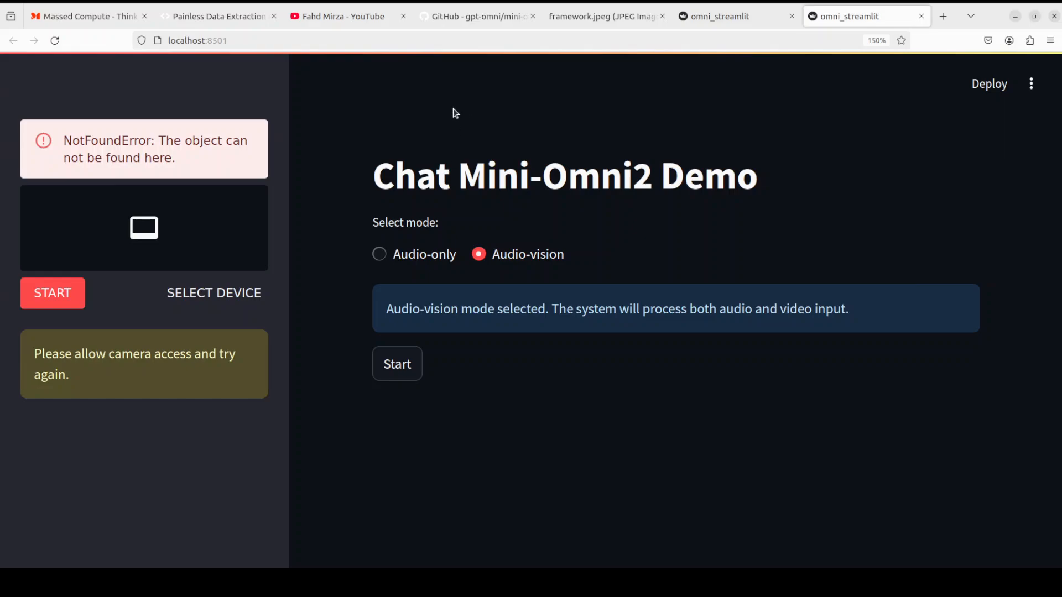
Step: Switch to the gpt-omni/mini-omni2 GitHub tab to view its README
{"action": "left_click", "coordinate": [474, 16]}
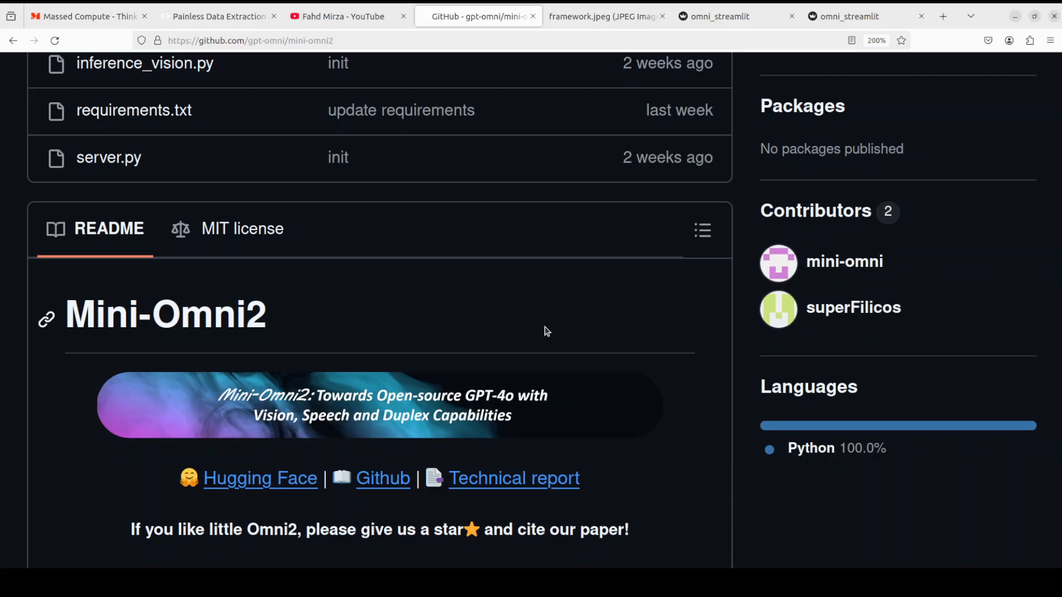
{"action": "mouse_move", "coordinate": [213, 16]}
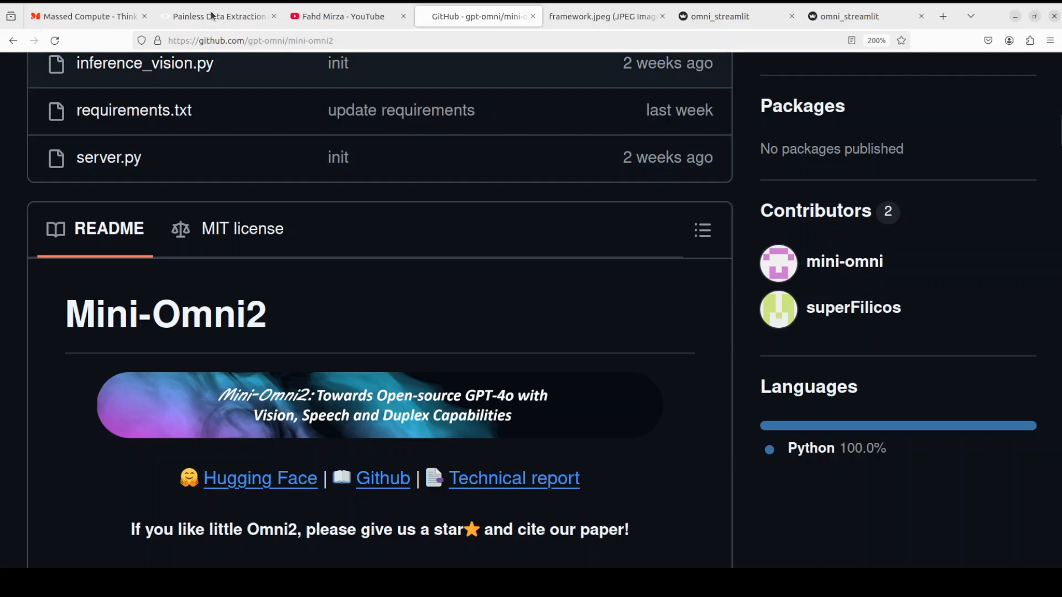
Step: Glance at the AgentQL home page, then show the YouTube oobabooga channel results
{"action": "left_click", "coordinate": [218, 16]}
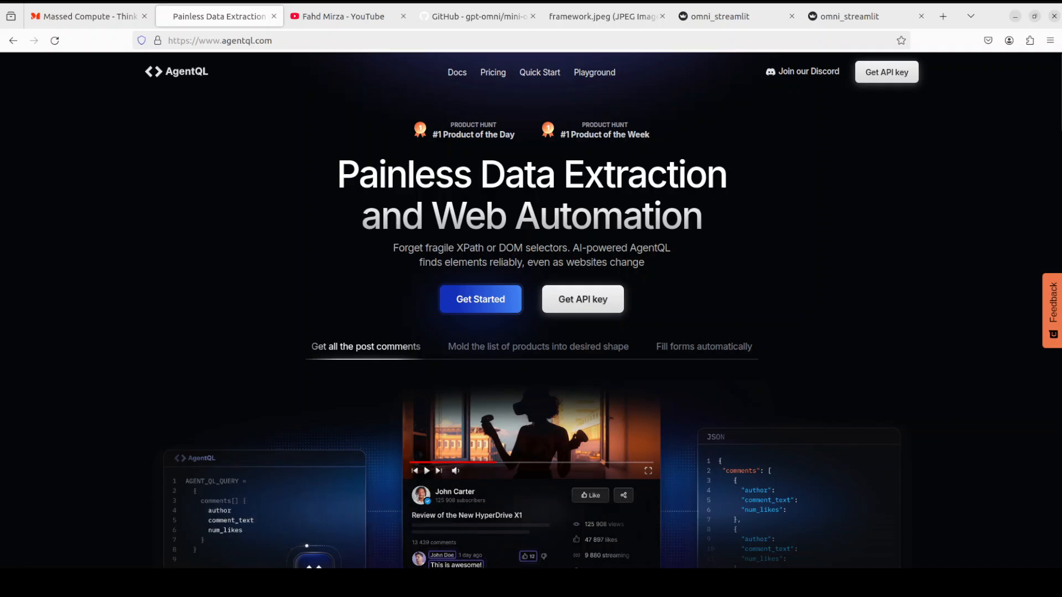
{"action": "left_click", "coordinate": [339, 16]}
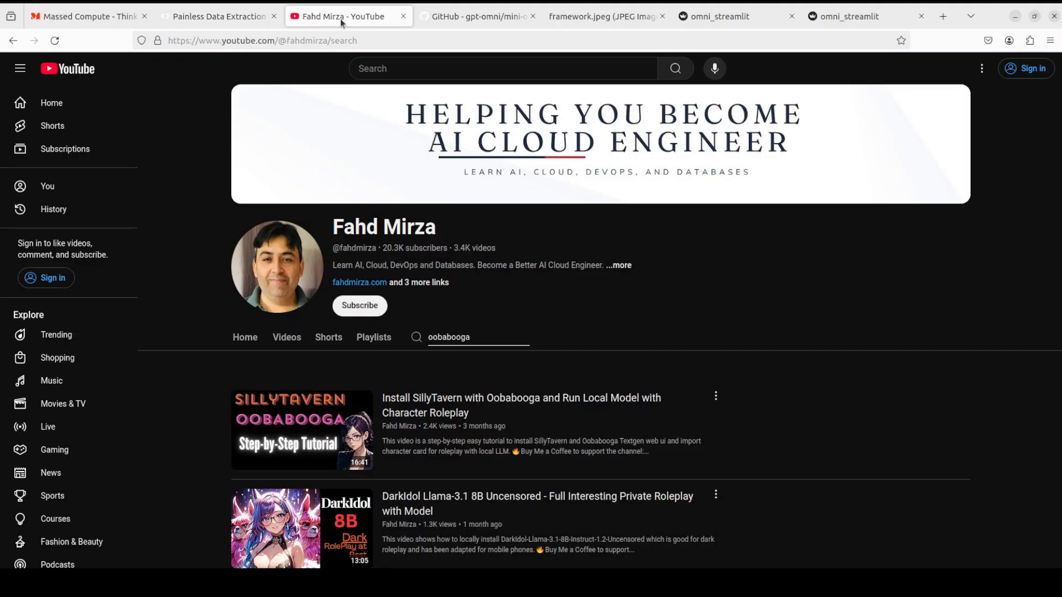